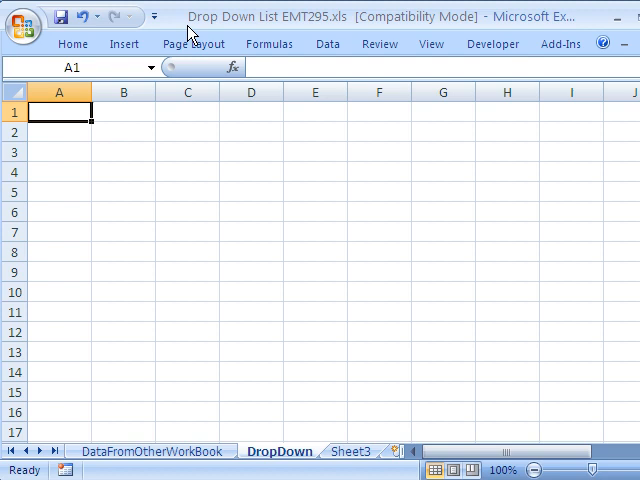
{"action": "mouse_move", "coordinate": [290, 32]}
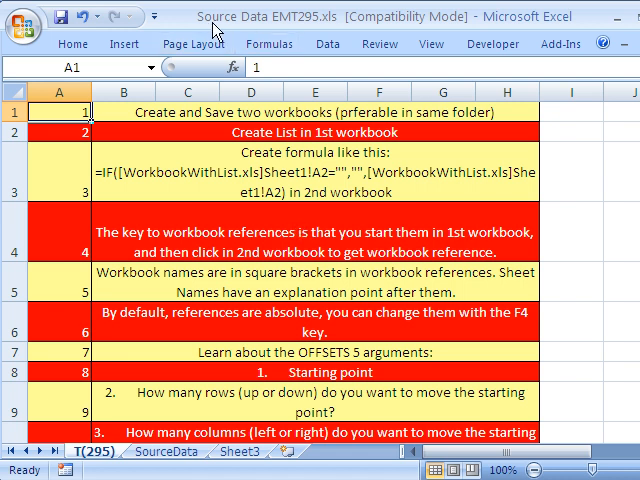
- Enter a 'List' heading in A1 of SourceData and fill it yellow
{"action": "left_click", "coordinate": [168, 452]}
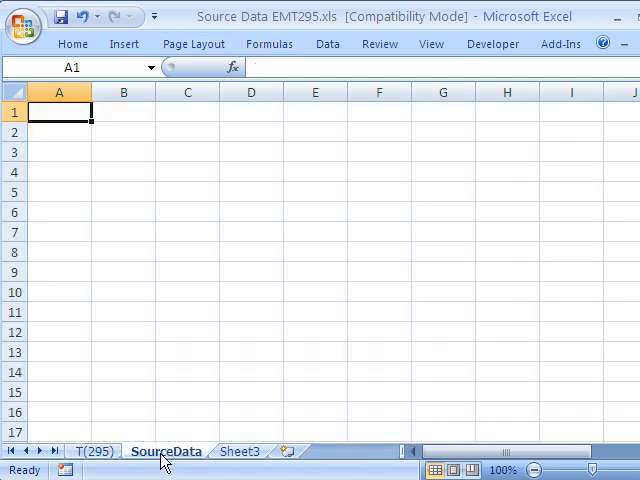
{"action": "mouse_move", "coordinate": [58, 216]}
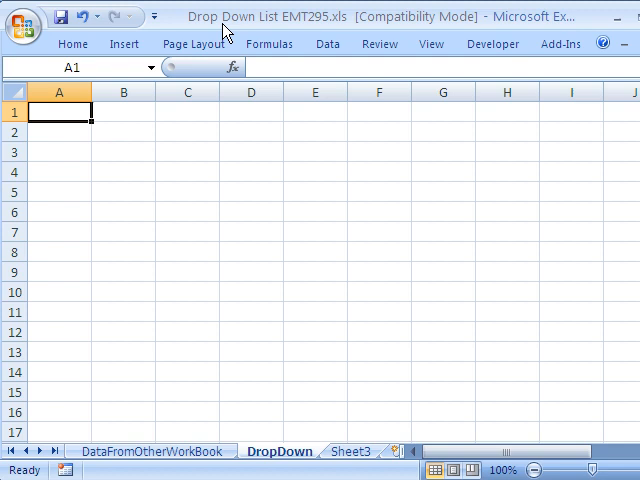
{"action": "mouse_move", "coordinate": [58, 132]}
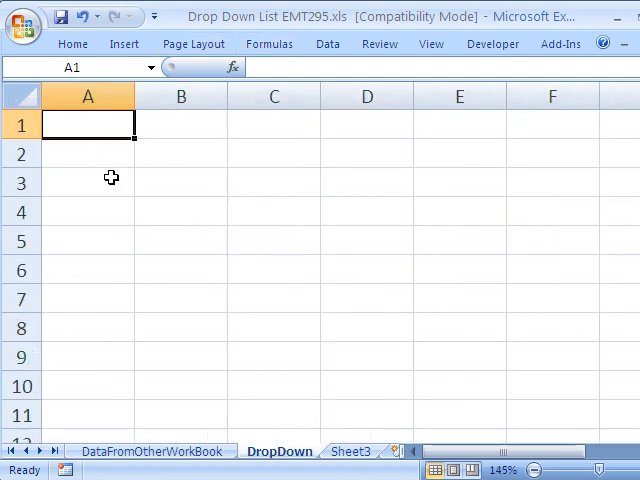
{"action": "mouse_move", "coordinate": [100, 160]}
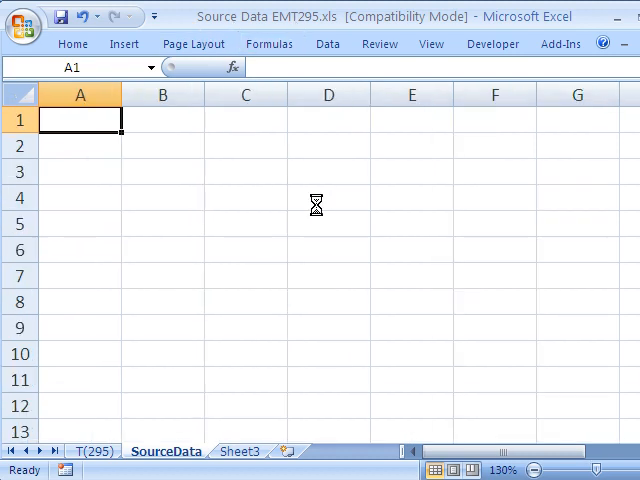
{"action": "type", "text": "List"}
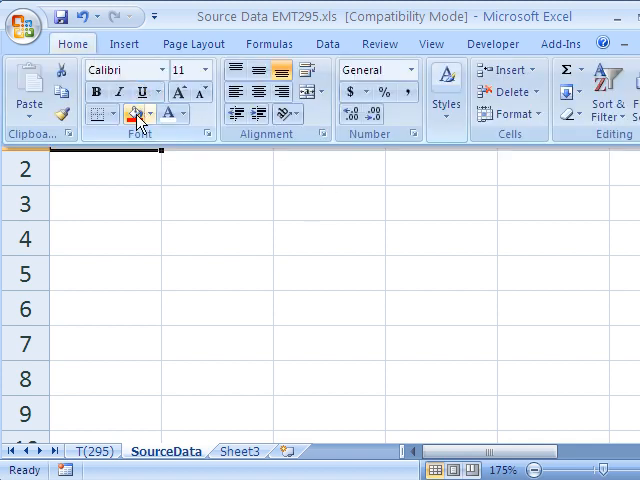
{"action": "left_click", "coordinate": [148, 116]}
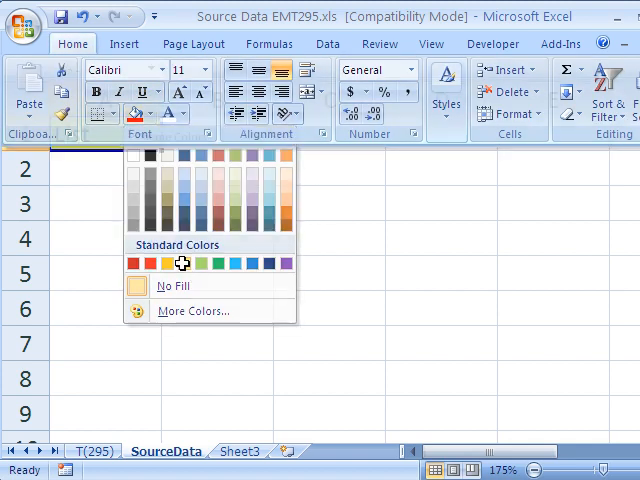
{"action": "left_click", "coordinate": [182, 264]}
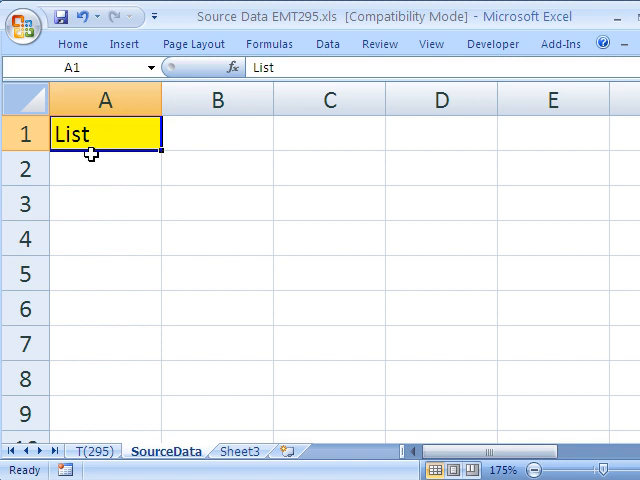
{"action": "type", "text": "Th"}
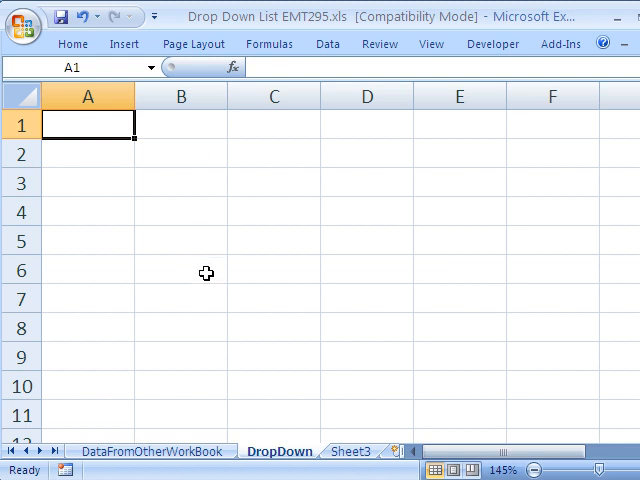
{"action": "mouse_move", "coordinate": [100, 128]}
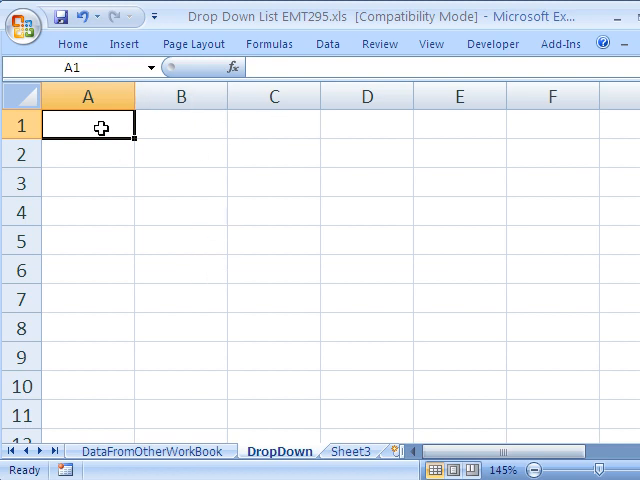
{"action": "mouse_move", "coordinate": [276, 458]}
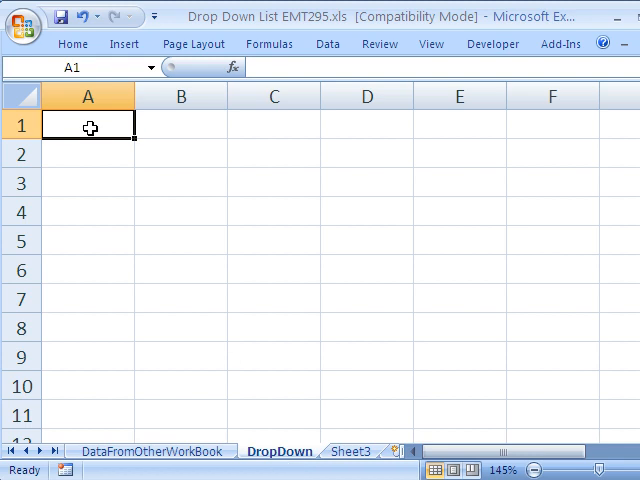
- Enter 'DropDown' in A1 and select A2 ready for data validation
{"action": "type", "text": "DropD"}
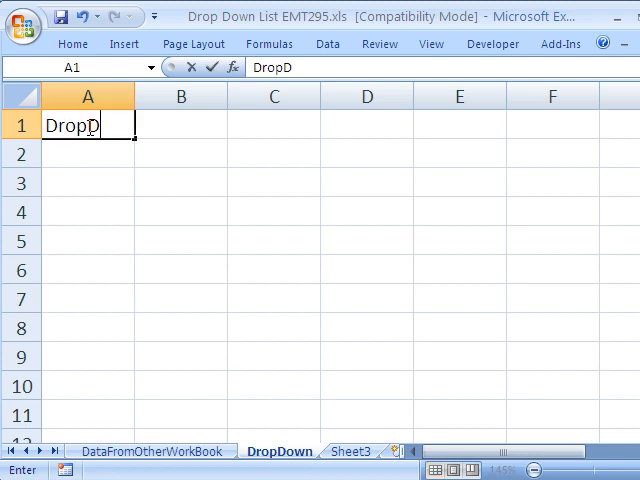
{"action": "left_click", "coordinate": [180, 182]}
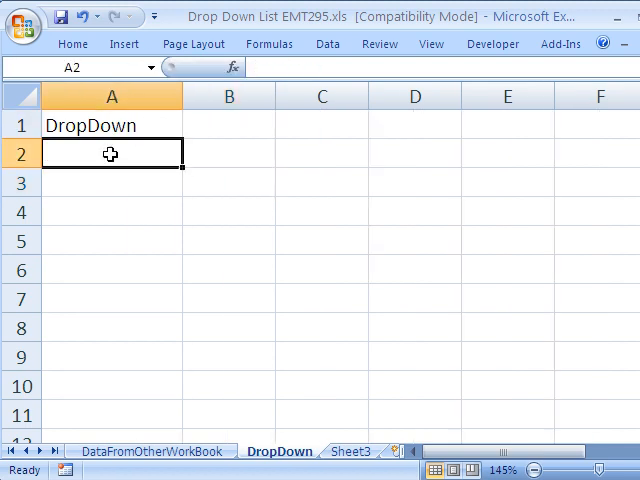
{"action": "left_click", "coordinate": [328, 44]}
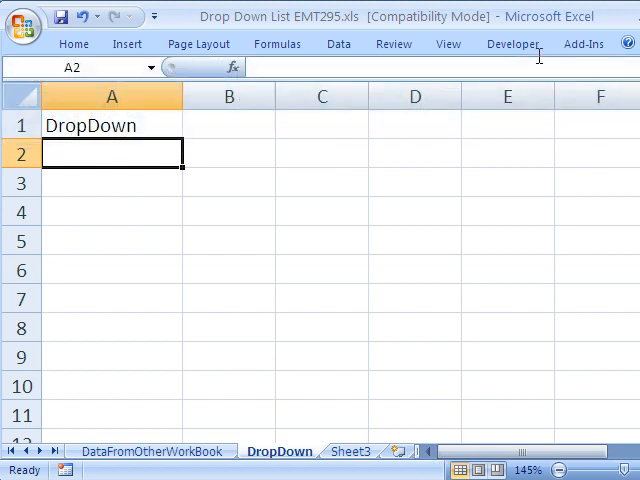
{"action": "left_click", "coordinate": [480, 72]}
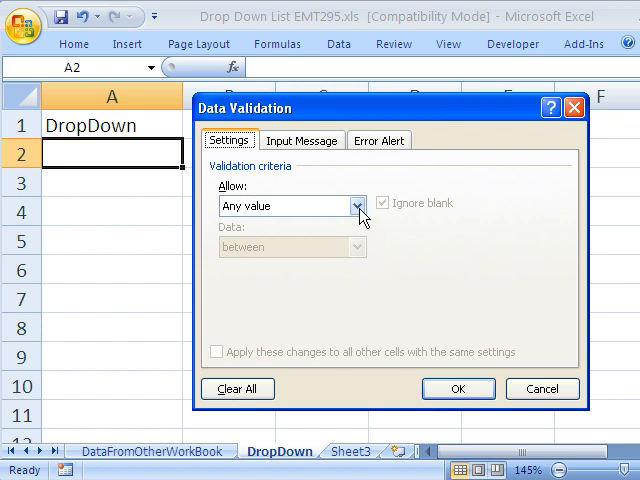
{"action": "left_click", "coordinate": [352, 204]}
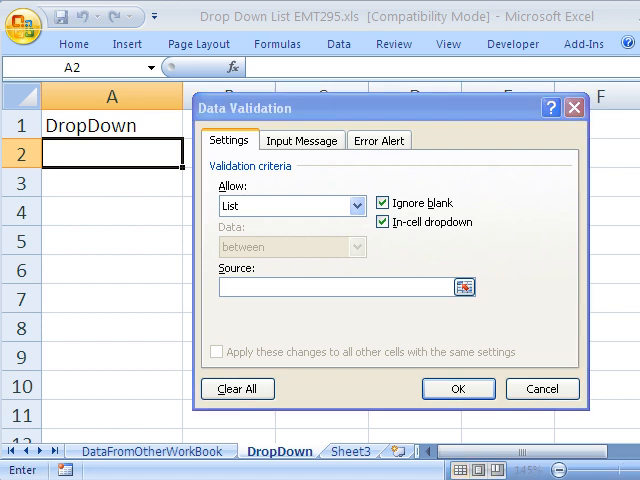
{"action": "left_click", "coordinate": [340, 288]}
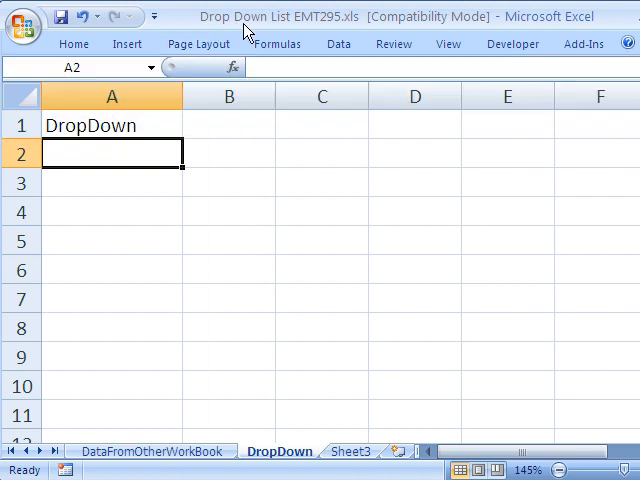
{"action": "mouse_move", "coordinate": [272, 38]}
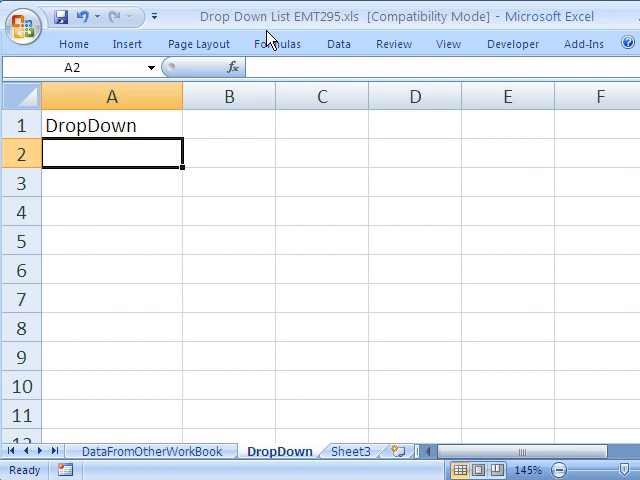
{"action": "mouse_move", "coordinate": [304, 36]}
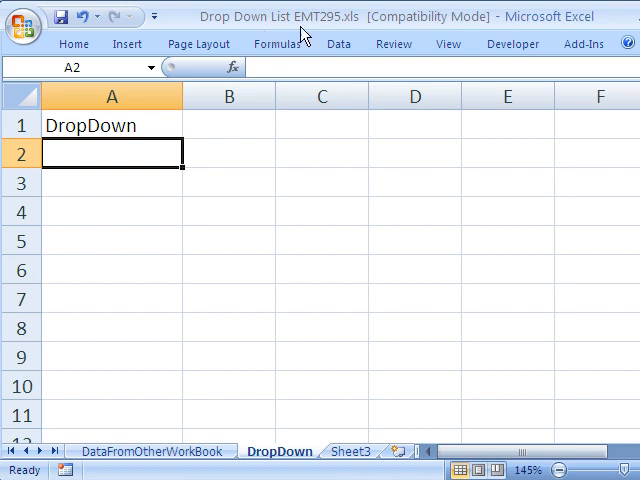
{"action": "mouse_move", "coordinate": [122, 152]}
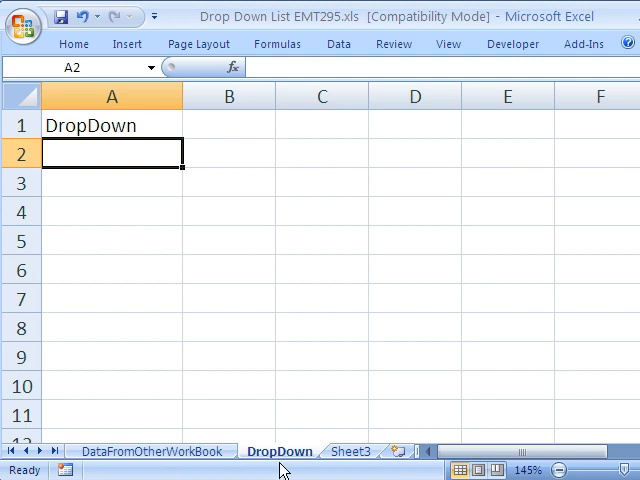
- Enter the heading 'GetDataFromOtherWB' in A1 of the DataFromOtherWorkBook sheet
{"action": "left_click", "coordinate": [150, 452]}
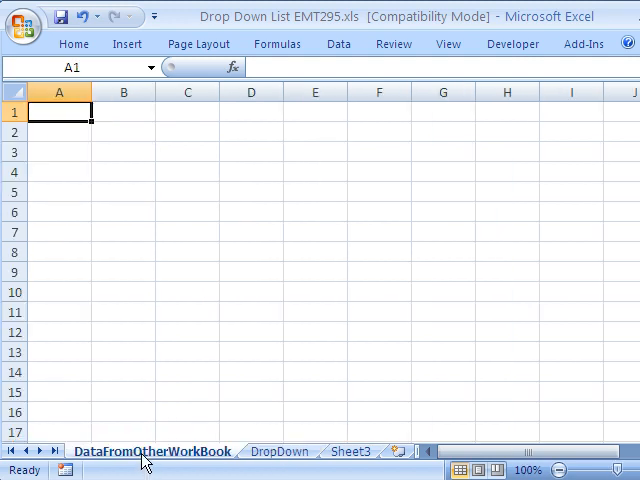
{"action": "mouse_move", "coordinate": [128, 416]}
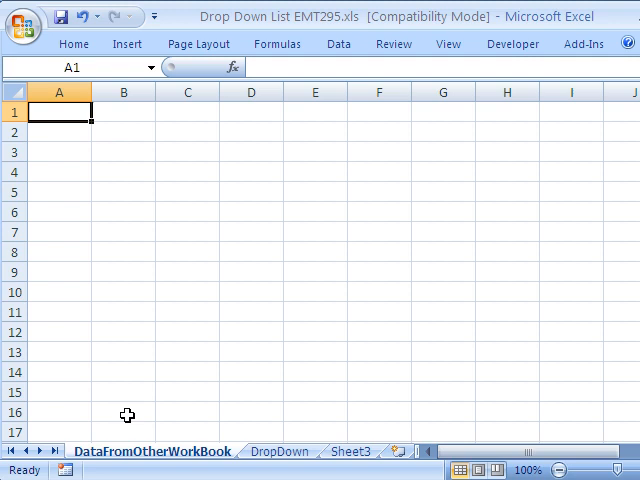
{"action": "mouse_move", "coordinate": [124, 244]}
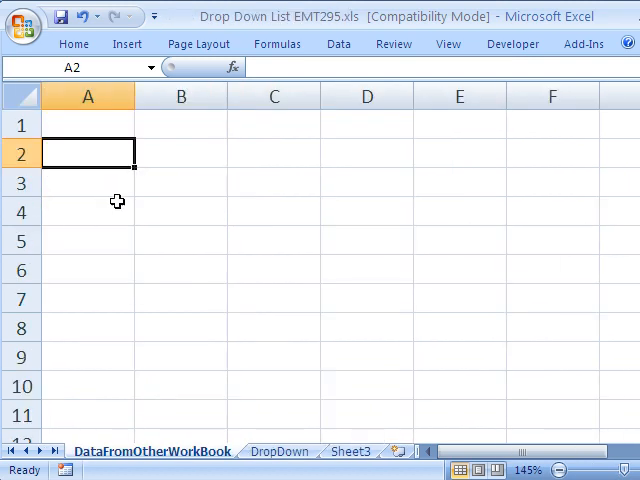
{"action": "type", "text": "G"}
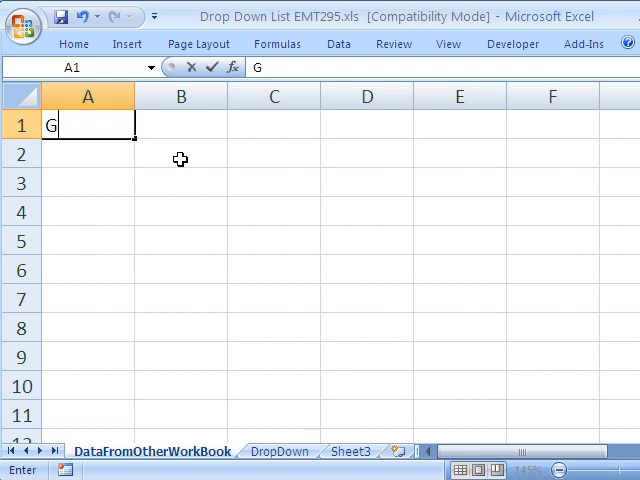
{"action": "type", "text": "etDat"}
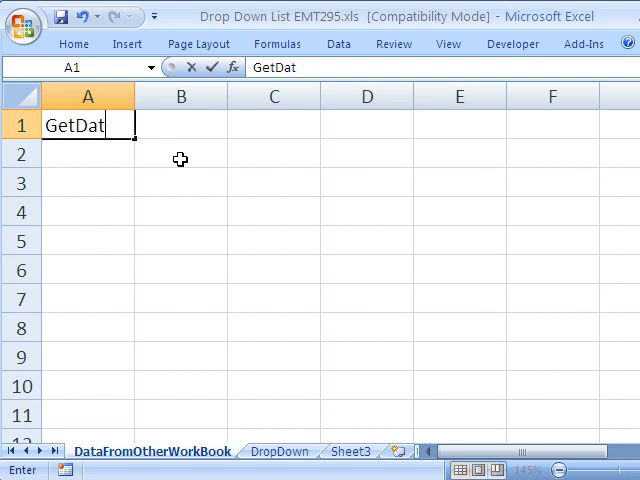
{"action": "type", "text": "aFromOtherWB"}
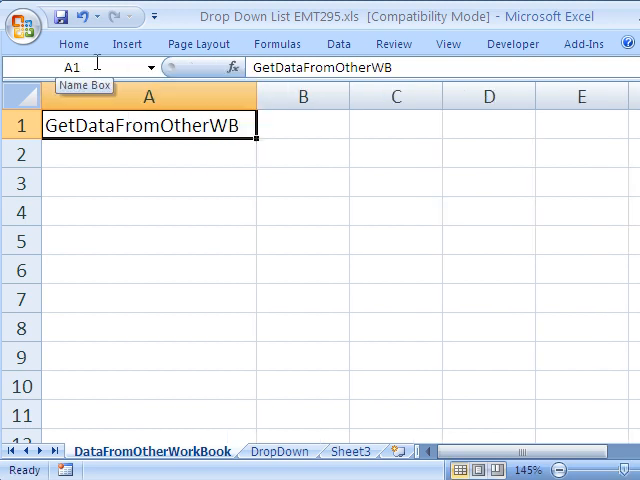
{"action": "left_click", "coordinate": [72, 44]}
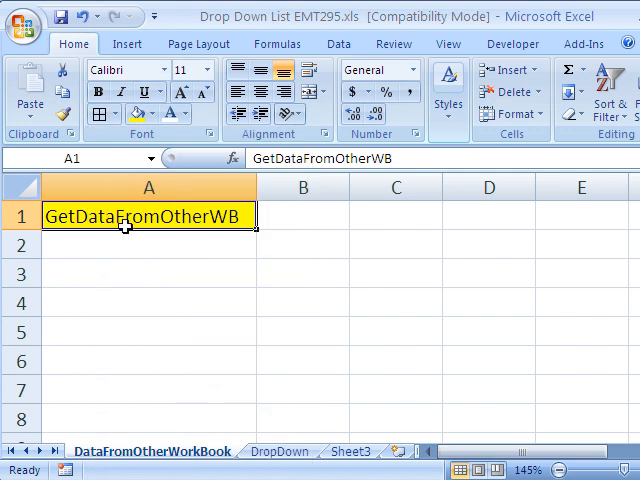
- Select cells A2 through A11 below the heading
{"action": "left_click", "coordinate": [148, 244]}
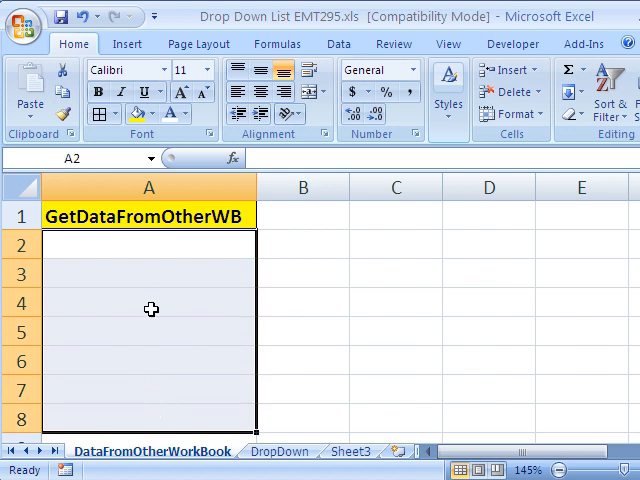
{"action": "left_click_drag", "start_coordinate": [148, 240], "coordinate": [136, 370]}
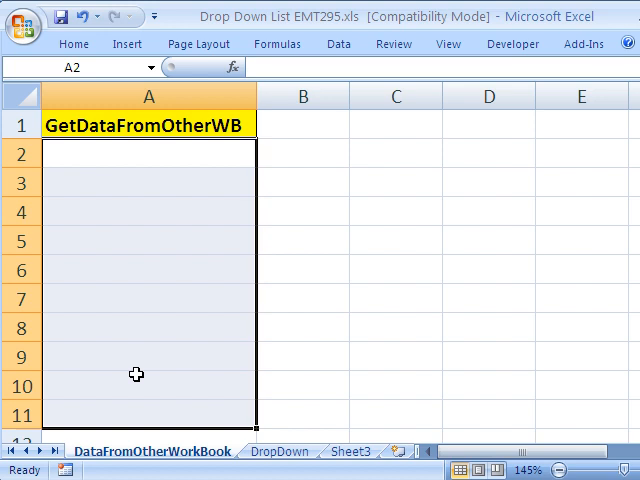
{"action": "mouse_move", "coordinate": [144, 408]}
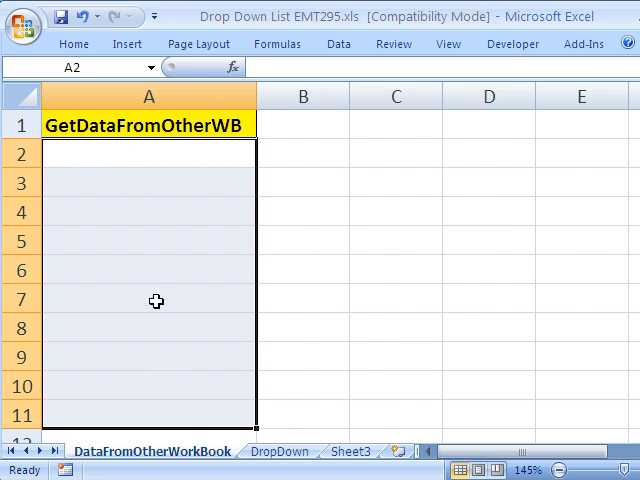
{"action": "mouse_move", "coordinate": [138, 372]}
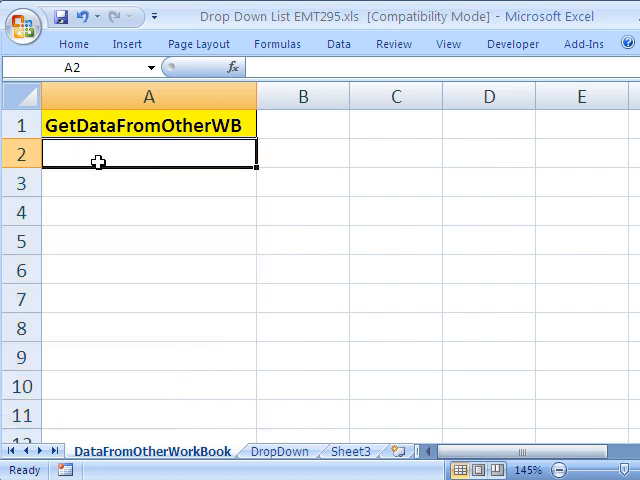
{"action": "mouse_move", "coordinate": [216, 252]}
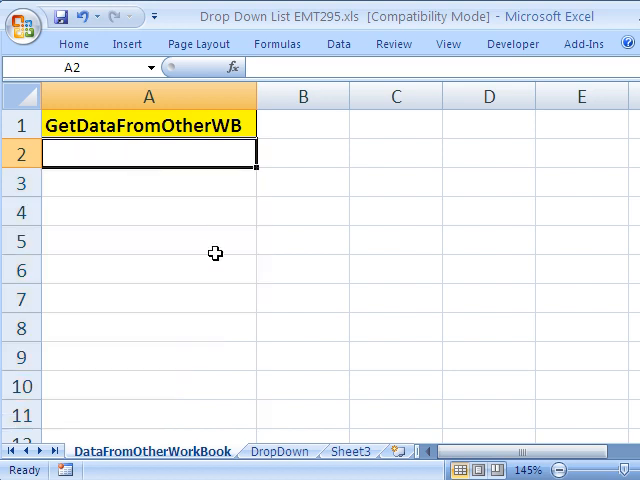
- Enter an IF formula in A2 returning the source workbook's A2 value or blank when empty
{"action": "type", "text": "=IF("}
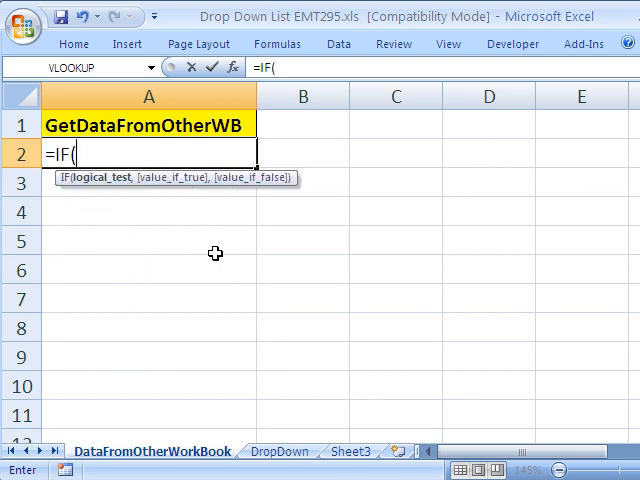
{"action": "mouse_move", "coordinate": [260, 418]}
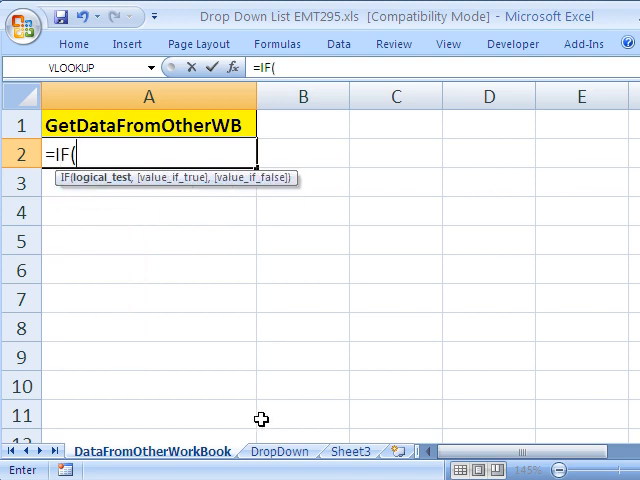
{"action": "mouse_move", "coordinate": [156, 328]}
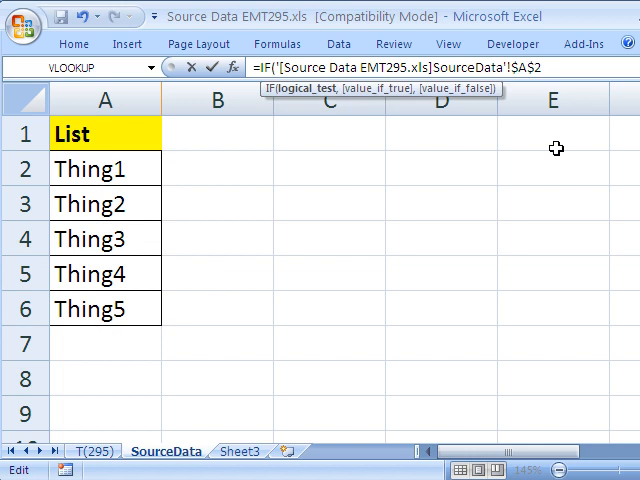
{"action": "mouse_move", "coordinate": [530, 170]}
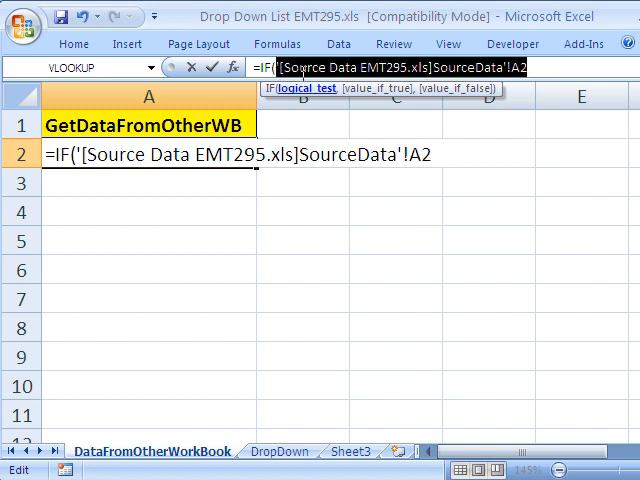
{"action": "mouse_move", "coordinate": [536, 124]}
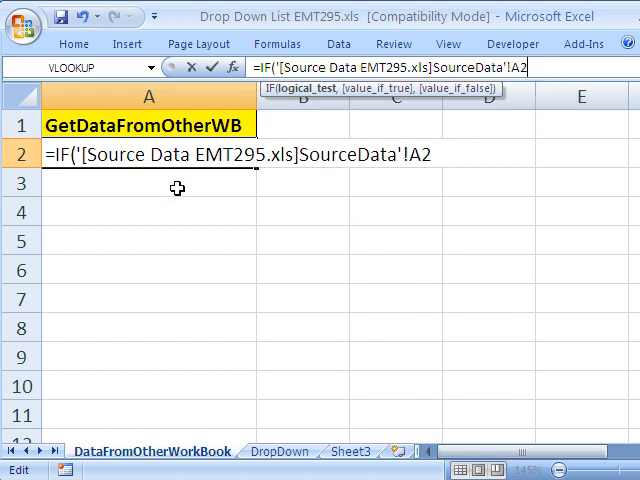
{"action": "mouse_move", "coordinate": [456, 96]}
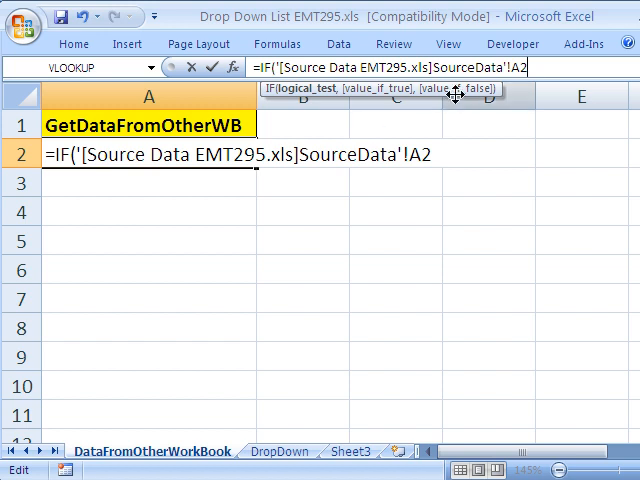
{"action": "mouse_move", "coordinate": [448, 298]}
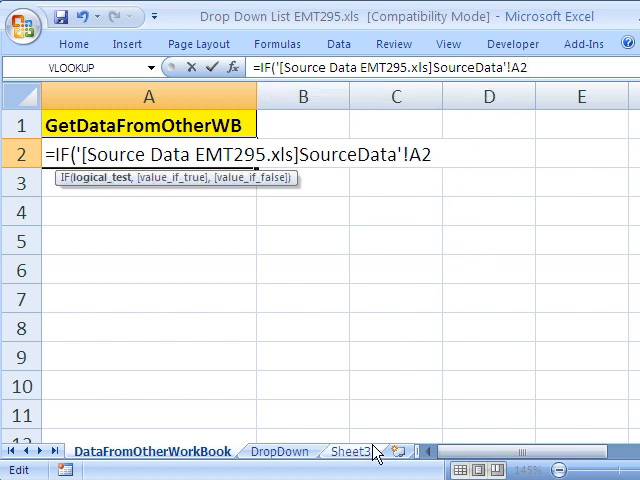
{"action": "type", "text": "="}
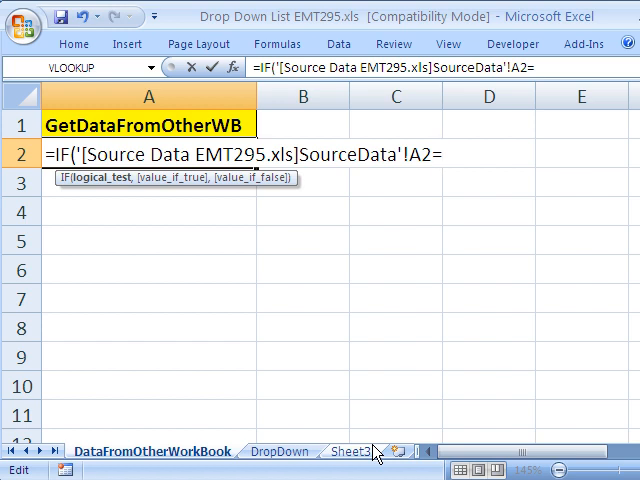
{"action": "type", "text": "\"\""}
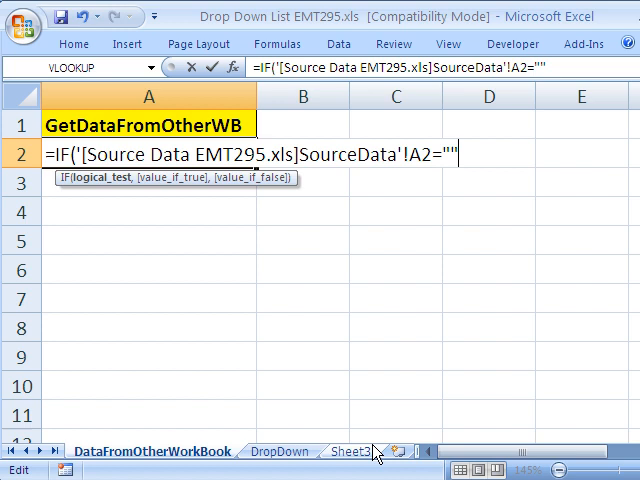
{"action": "type", "text": ","}
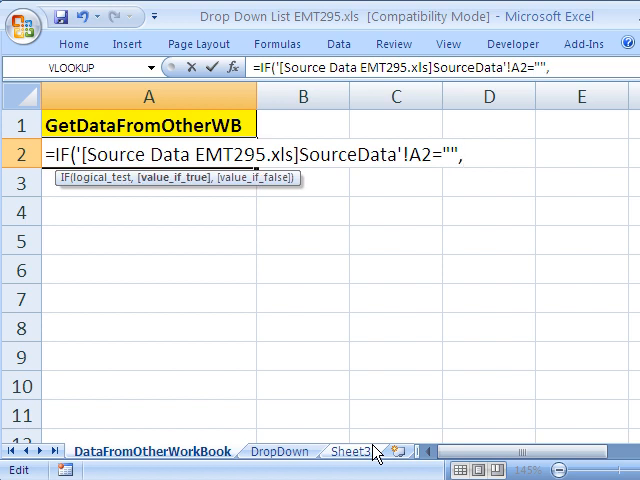
{"action": "type", "text": ",\"\""}
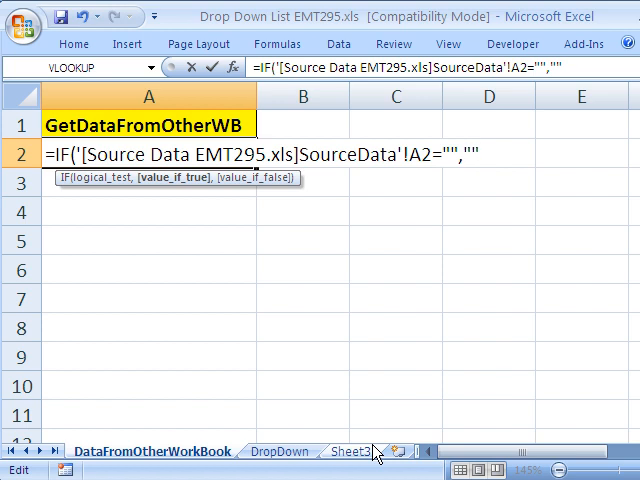
{"action": "type", "text": "\"\""}
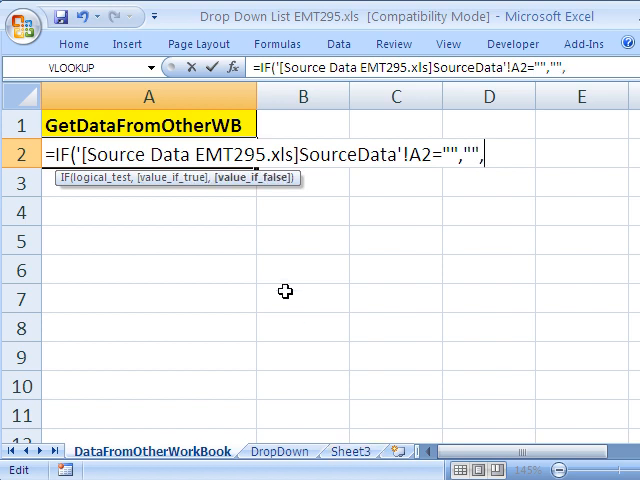
{"action": "mouse_move", "coordinate": [328, 260]}
{"action": "type", "text": "'[Source Data EMT295.xls]SourceData'!A2)"}
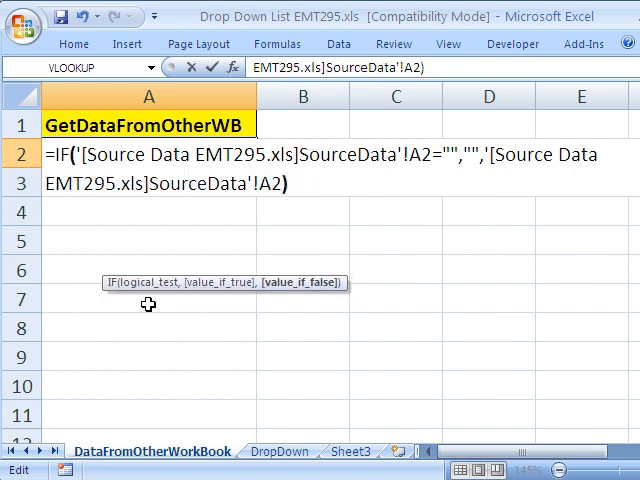
{"action": "key", "text": "Return"}
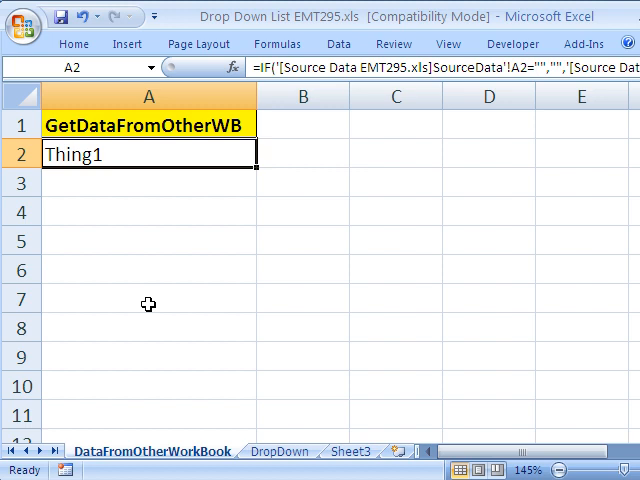
- Fill the IF formula down A2:A11 to list Thing1 through Thing6 with blanks below
{"action": "left_click_drag", "start_coordinate": [256, 170], "coordinate": [248, 392]}
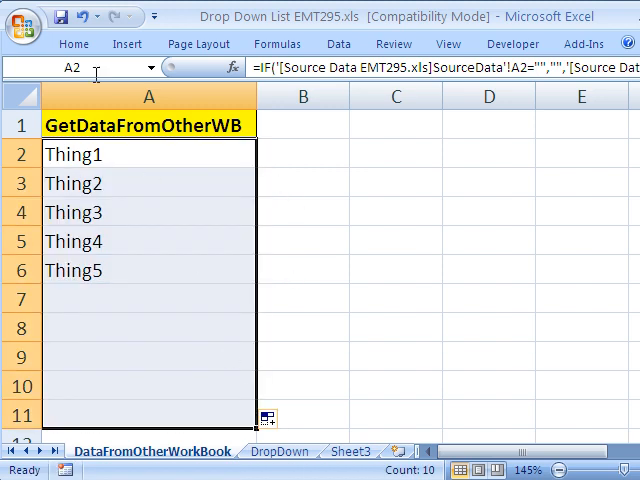
{"action": "left_click", "coordinate": [72, 44]}
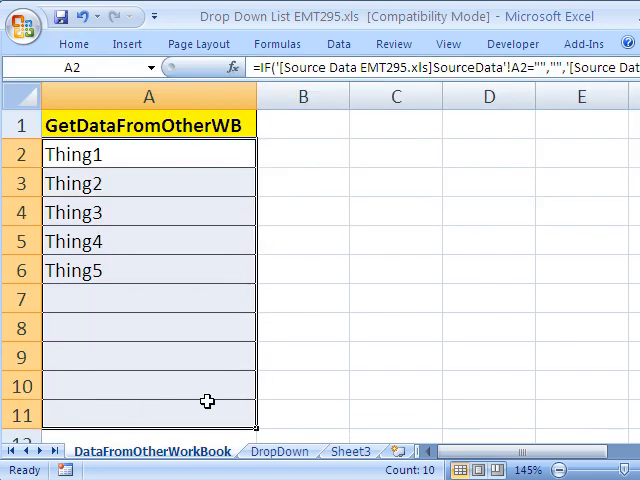
{"action": "mouse_move", "coordinate": [172, 240]}
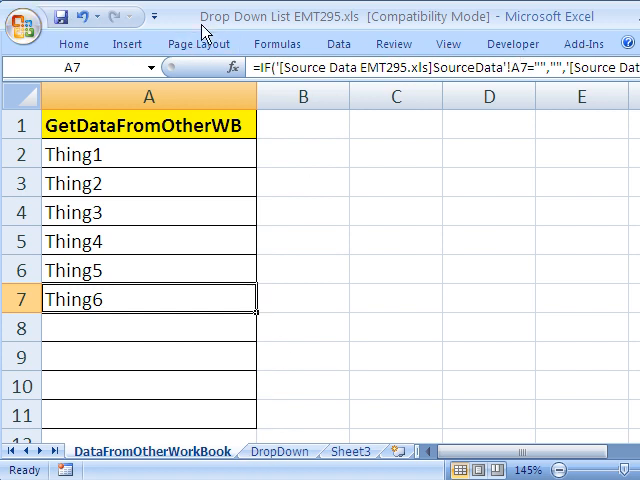
{"action": "mouse_move", "coordinate": [164, 152]}
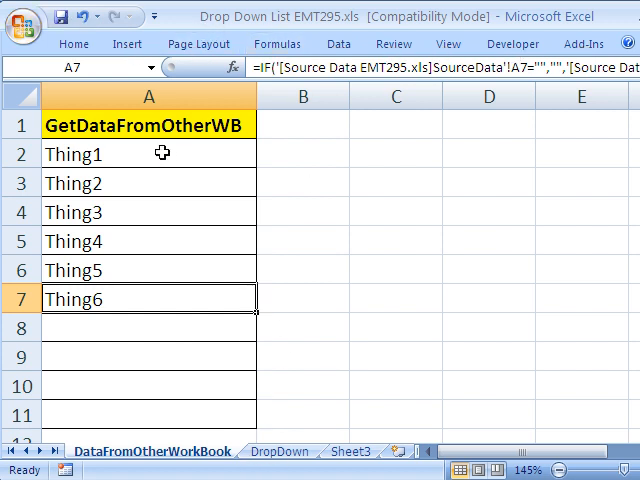
{"action": "mouse_move", "coordinate": [140, 156]}
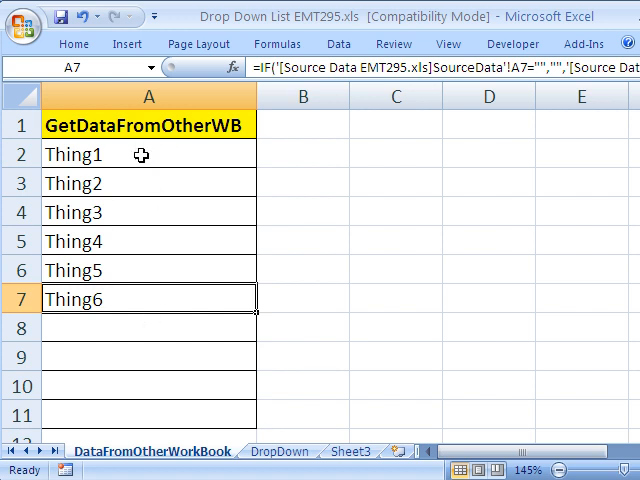
{"action": "mouse_move", "coordinate": [136, 246]}
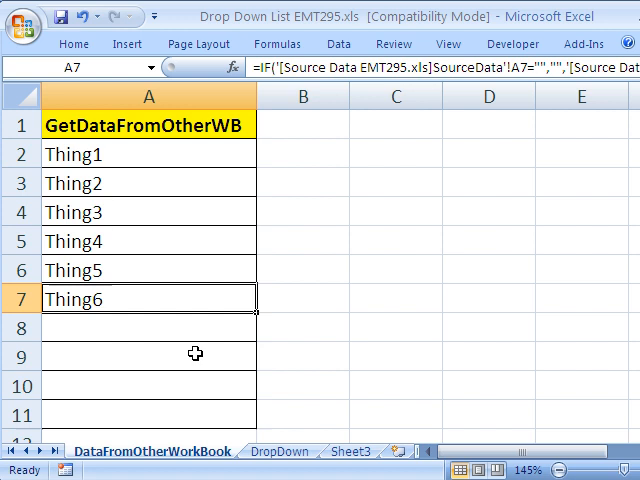
{"action": "mouse_move", "coordinate": [216, 412]}
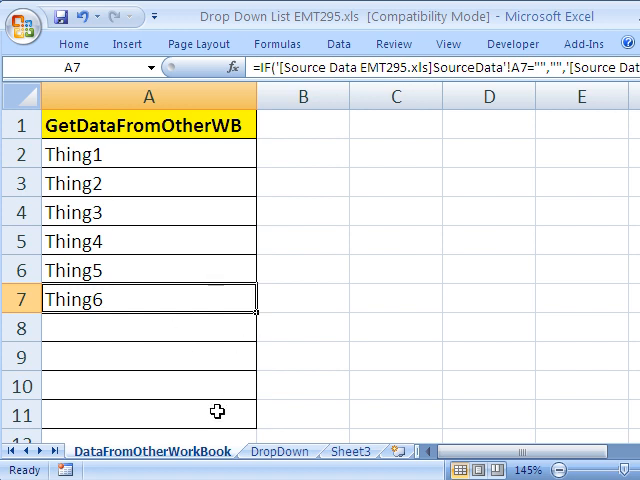
{"action": "mouse_move", "coordinate": [276, 420]}
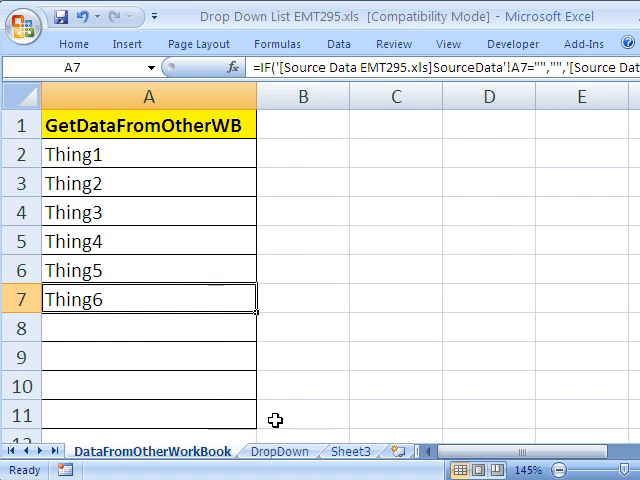
{"action": "left_click", "coordinate": [280, 452]}
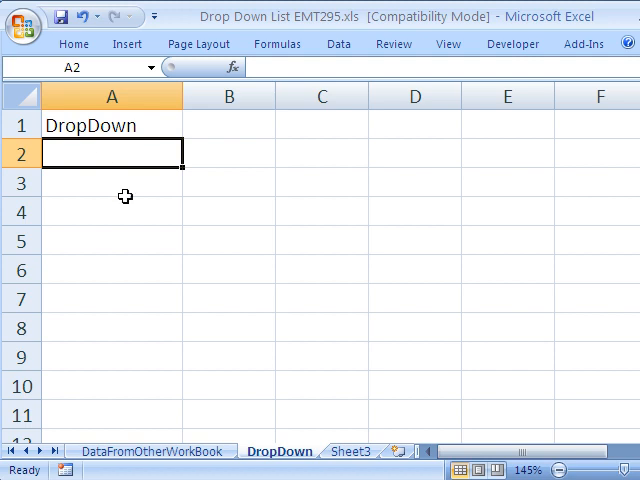
{"action": "mouse_move", "coordinate": [212, 460]}
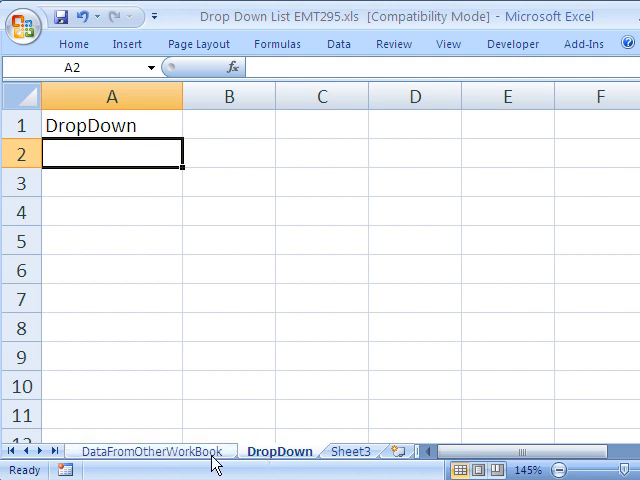
{"action": "left_click", "coordinate": [152, 452]}
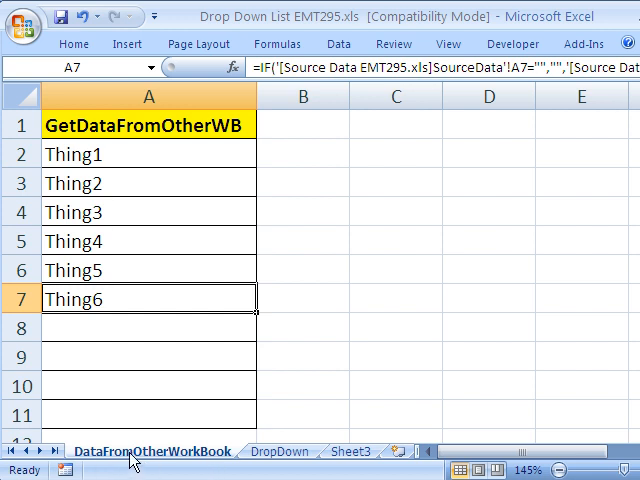
{"action": "mouse_move", "coordinate": [140, 150]}
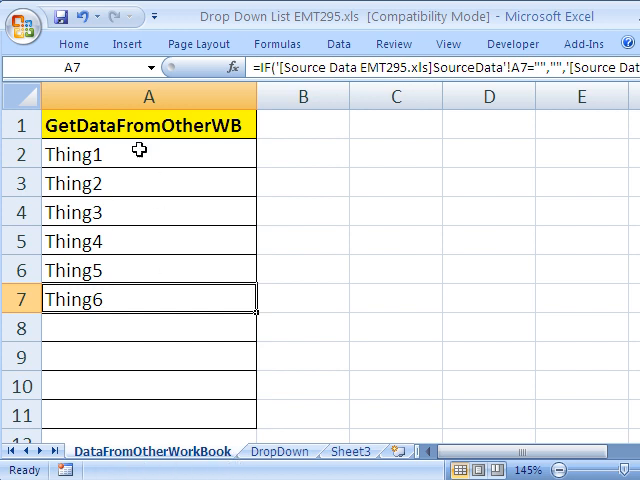
{"action": "mouse_move", "coordinate": [112, 176]}
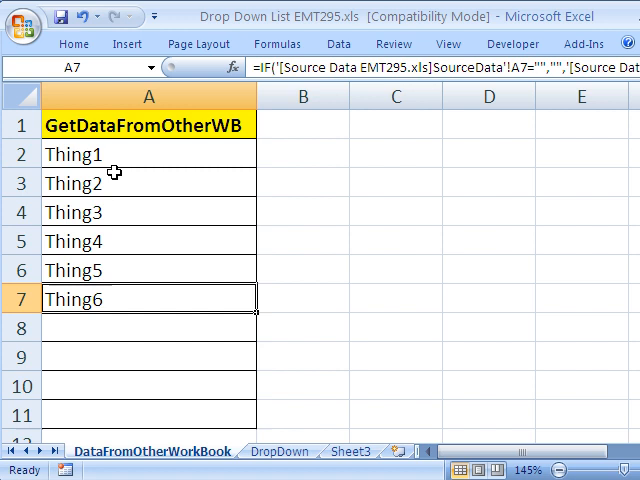
{"action": "mouse_move", "coordinate": [142, 424]}
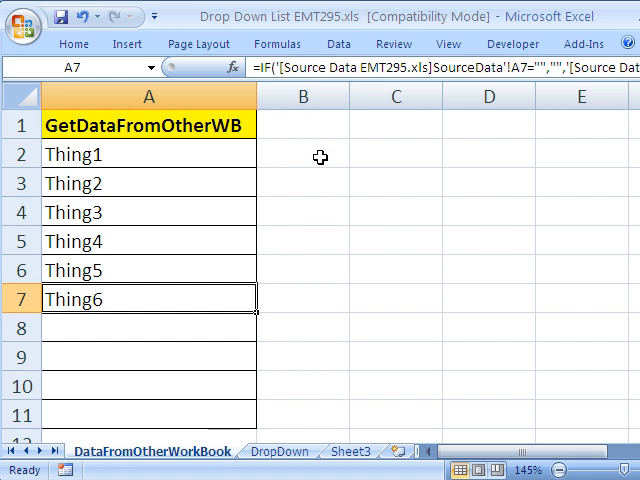
- Enter a 'Count' heading in C1
{"action": "left_click", "coordinate": [396, 124]}
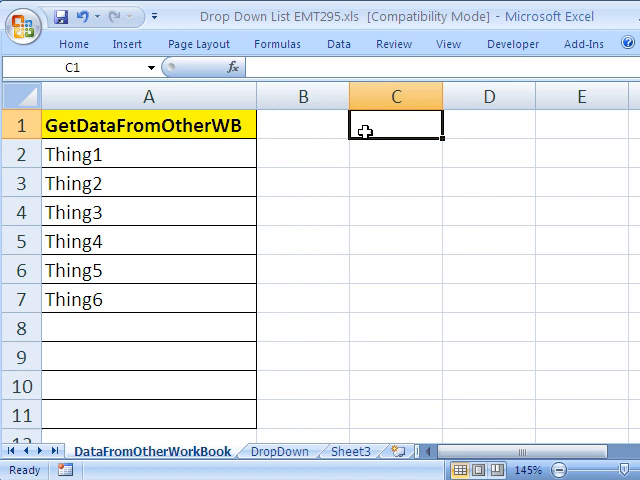
{"action": "mouse_move", "coordinate": [140, 400]}
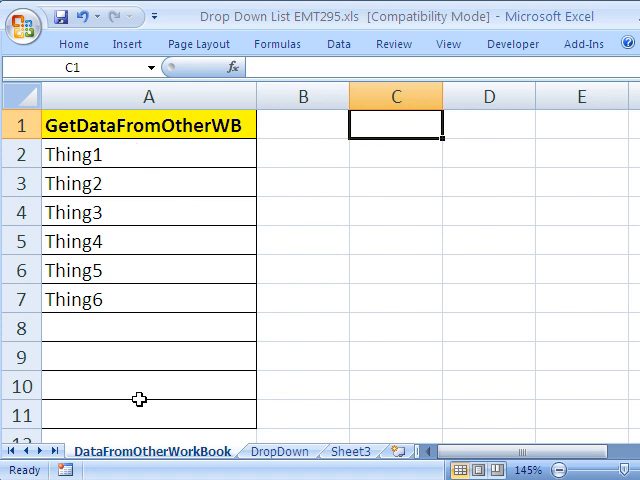
{"action": "mouse_move", "coordinate": [132, 204]}
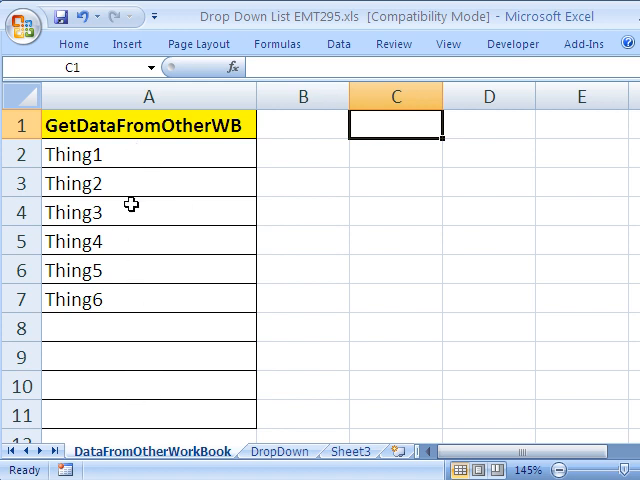
{"action": "mouse_move", "coordinate": [144, 328]}
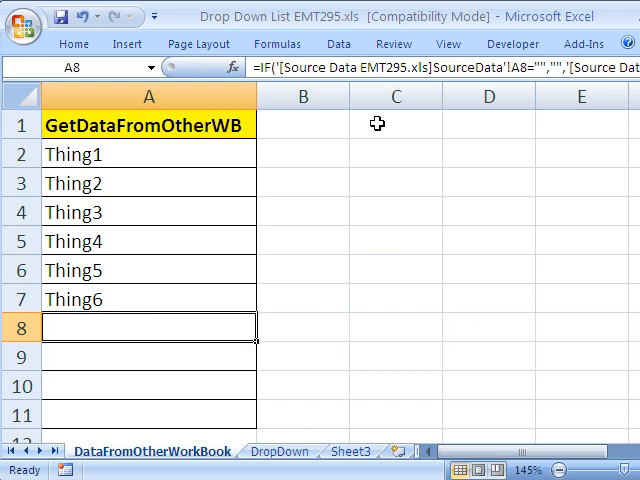
{"action": "type", "text": "Count"}
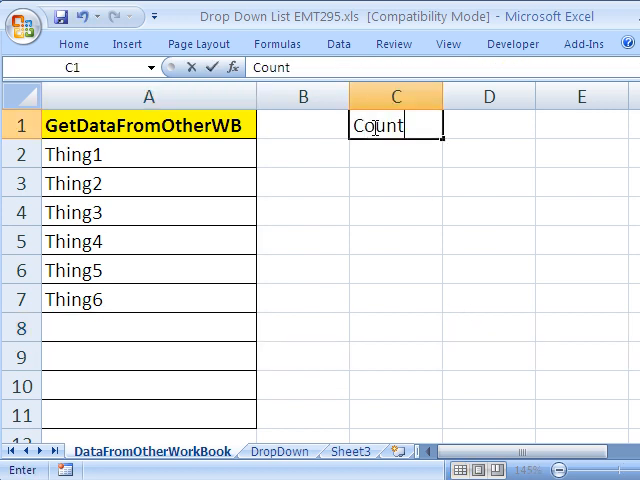
{"action": "key", "text": "Return"}
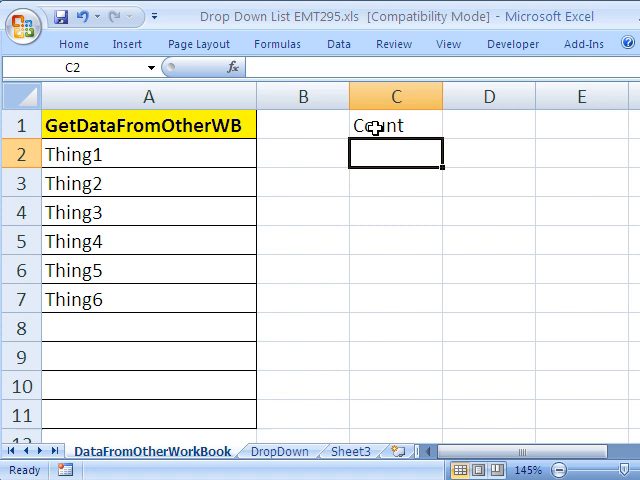
{"action": "mouse_move", "coordinate": [432, 220]}
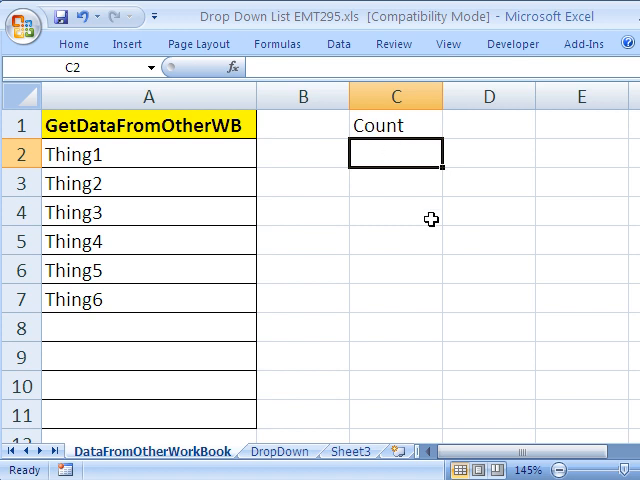
{"action": "mouse_move", "coordinate": [320, 280]}
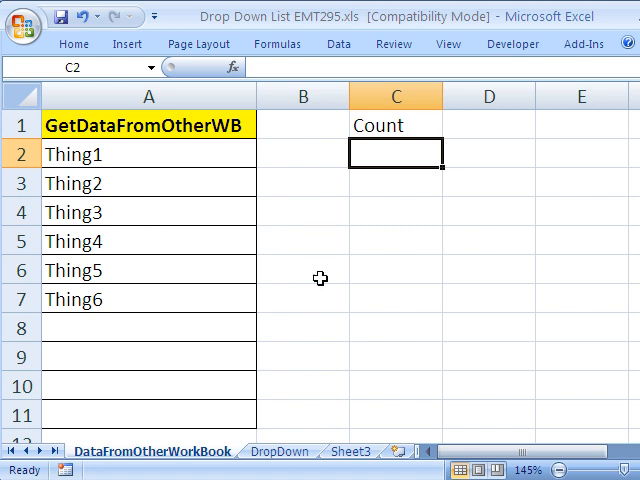
- Enter =COUNTIF(A2:A11,"?*") in C2 to count the text entries
{"action": "type", "text": "=coun"}
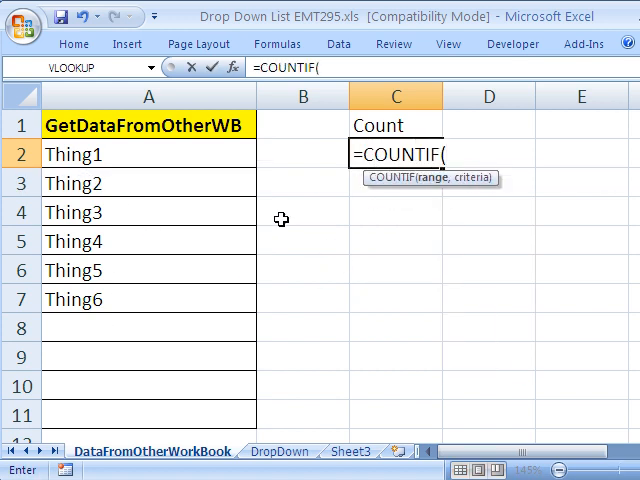
{"action": "left_click_drag", "start_coordinate": [148, 154], "coordinate": [148, 416]}
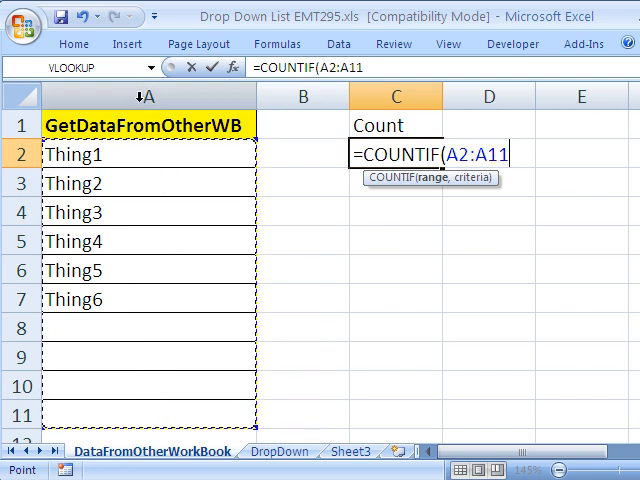
{"action": "type", "text": ","}
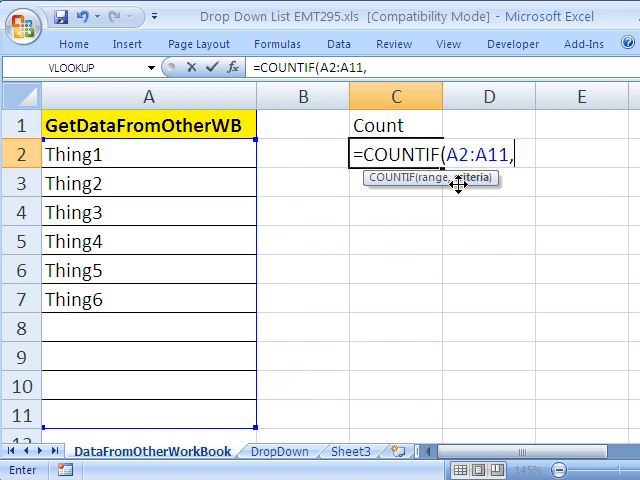
{"action": "mouse_move", "coordinate": [470, 364]}
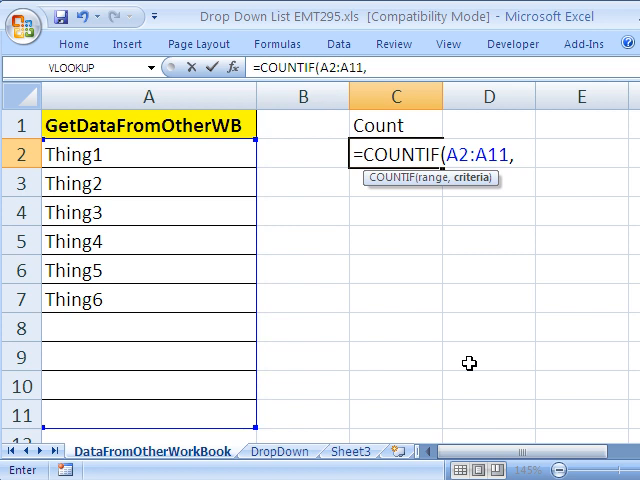
{"action": "type", "text": "\""}
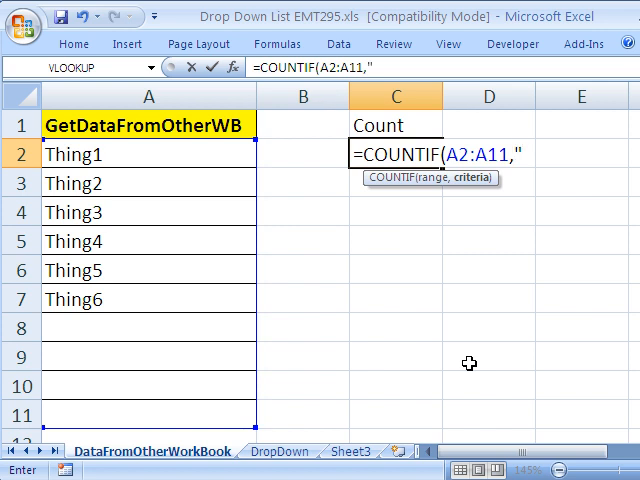
{"action": "type", "text": "?*"}
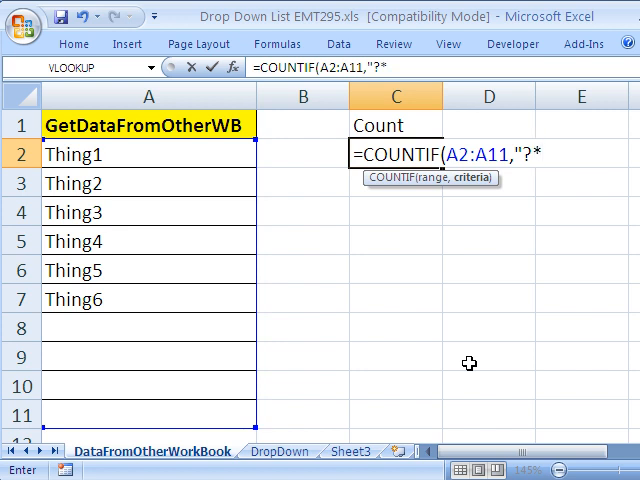
{"action": "type", "text": "*\")"}
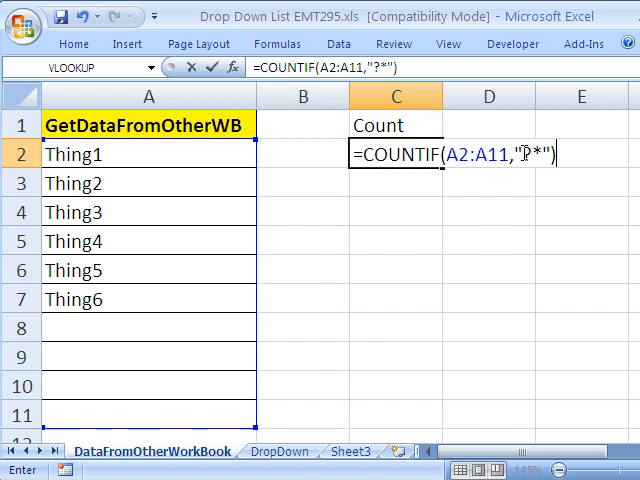
{"action": "mouse_move", "coordinate": [164, 366]}
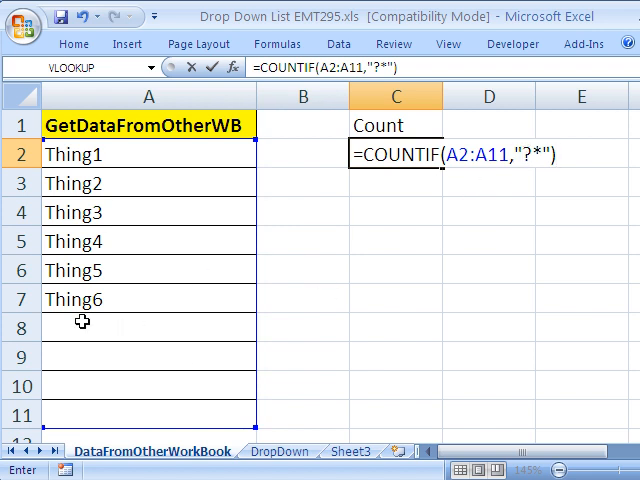
{"action": "mouse_move", "coordinate": [48, 308]}
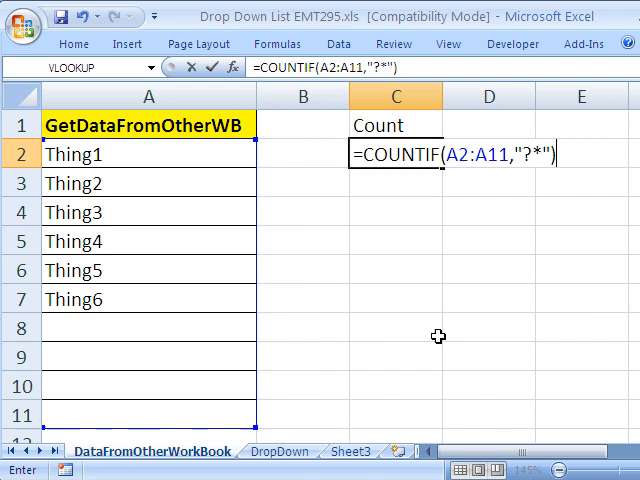
{"action": "key", "text": "Return"}
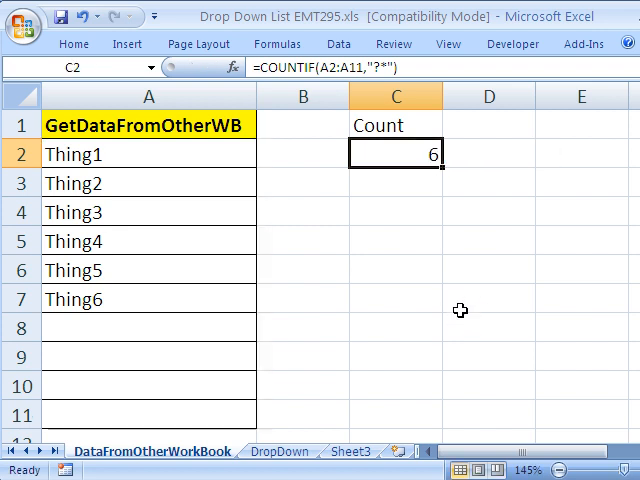
{"action": "mouse_move", "coordinate": [172, 156]}
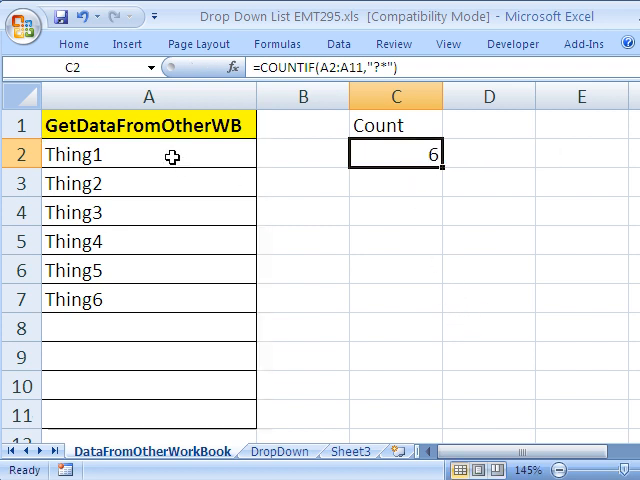
{"action": "mouse_move", "coordinate": [142, 162]}
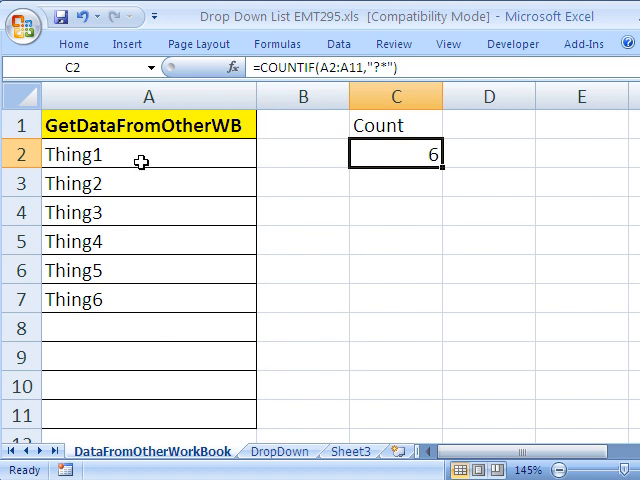
{"action": "mouse_move", "coordinate": [160, 312]}
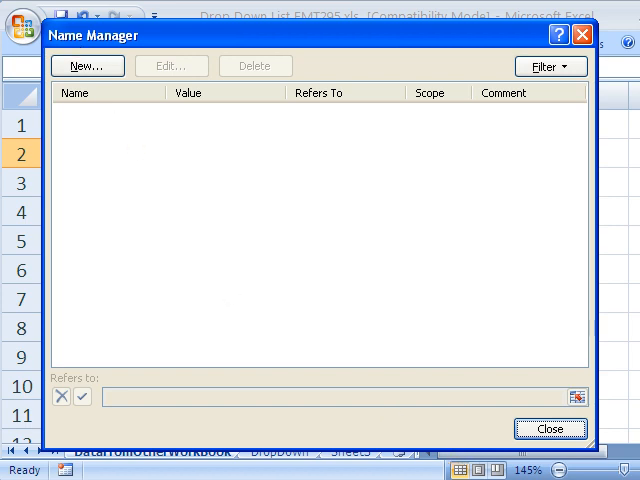
- Create a new workbook name called DynamicRange
{"action": "left_click", "coordinate": [88, 66]}
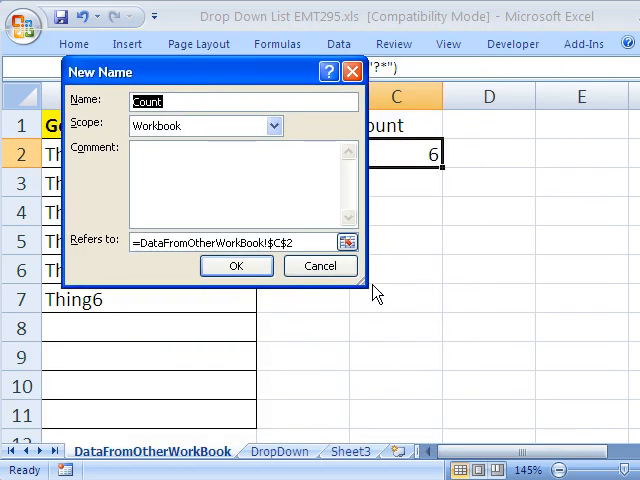
{"action": "left_click_drag", "start_coordinate": [362, 286], "coordinate": [620, 376]}
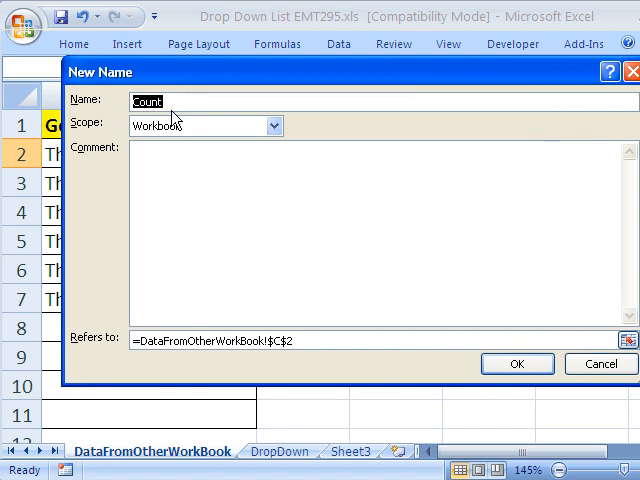
{"action": "type", "text": "Dy"}
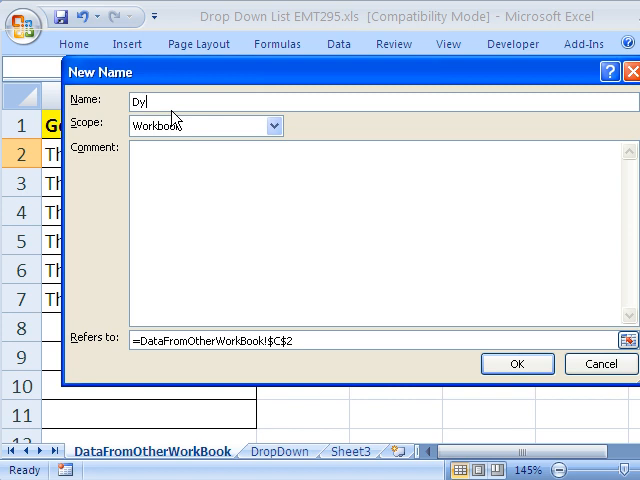
{"action": "type", "text": "namicRa"}
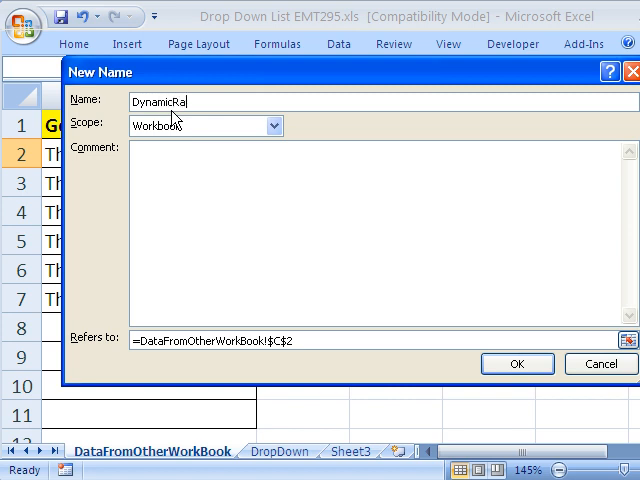
{"action": "type", "text": "nge"}
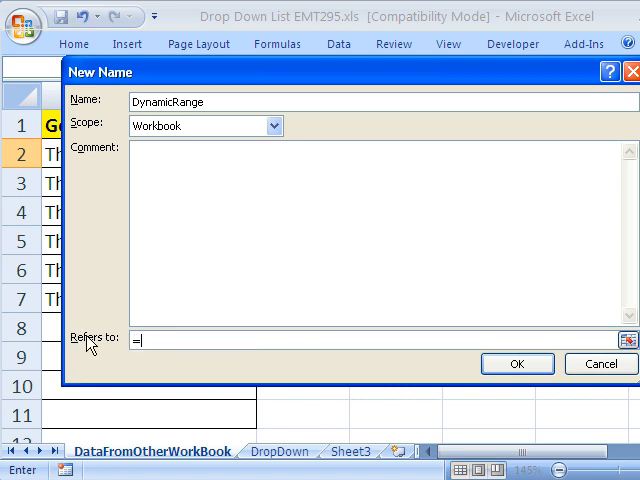
- Set its Refers-to formula to OFFSET from $A$2 by 0,0 with height C2 and width 1
{"action": "type", "text": "ofse"}
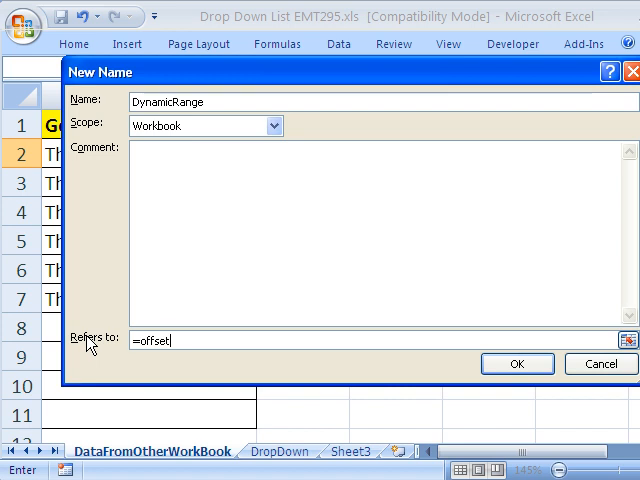
{"action": "type", "text": "("}
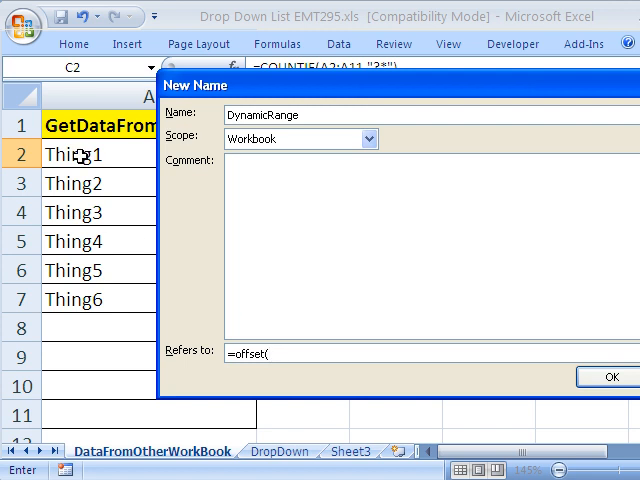
{"action": "left_click", "coordinate": [78, 154]}
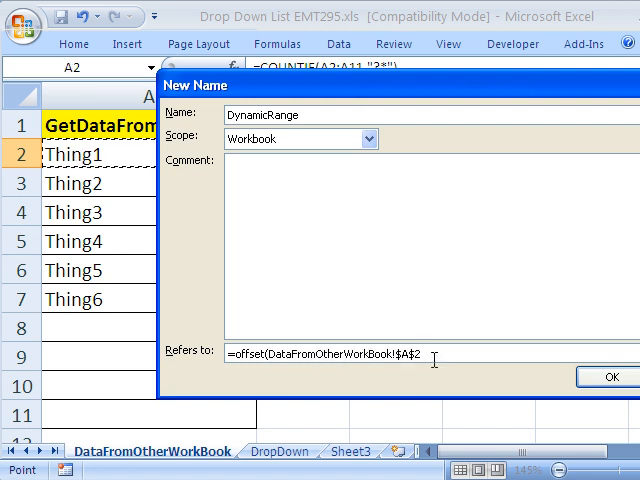
{"action": "type", "text": ","}
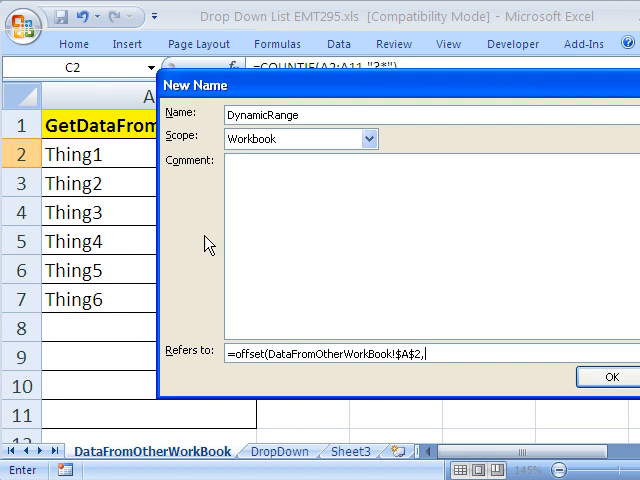
{"action": "type", "text": "0"}
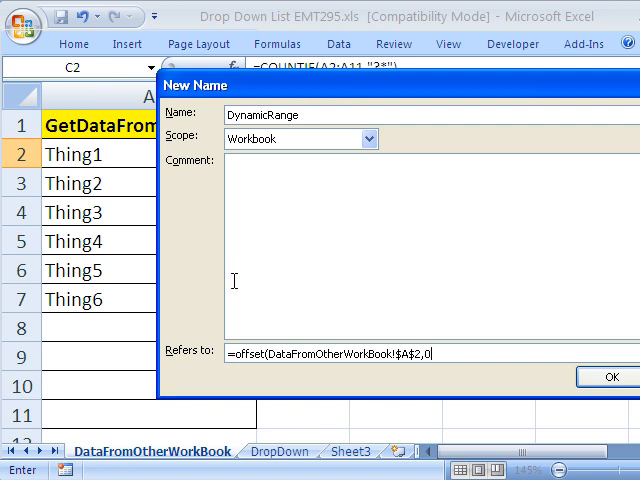
{"action": "mouse_move", "coordinate": [456, 404]}
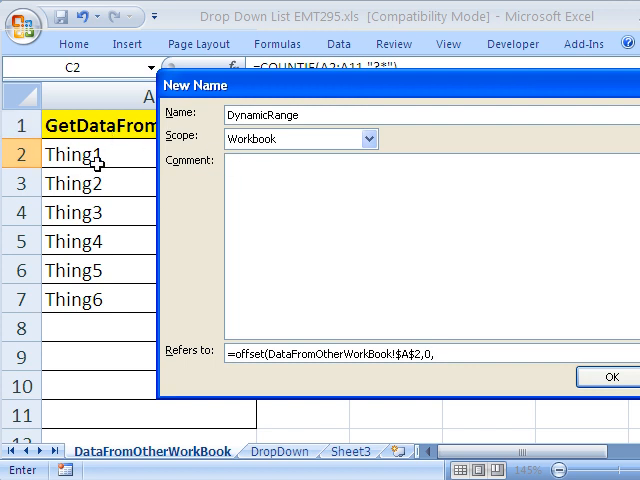
{"action": "type", "text": "0,DataFromOtherWorkBook!$C$2,"}
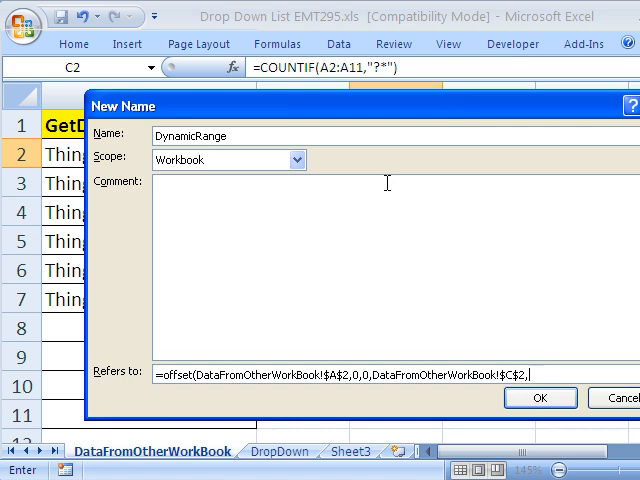
{"action": "type", "text": "1"}
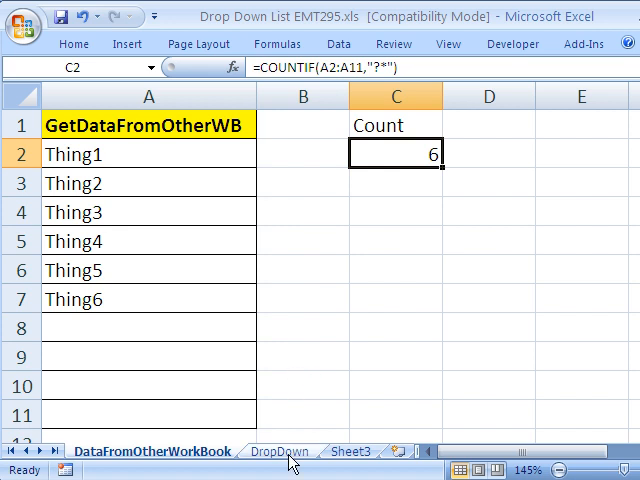
- Validate DropDown A2 as a list sourced from DynamicRange and pick Thing4
{"action": "left_click", "coordinate": [280, 452]}
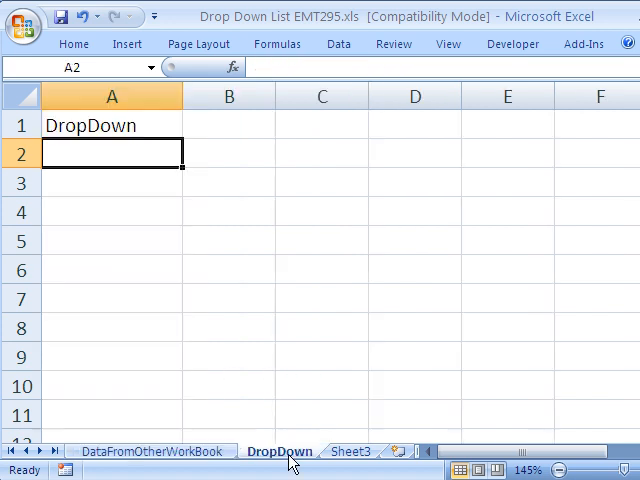
{"action": "mouse_move", "coordinate": [136, 154]}
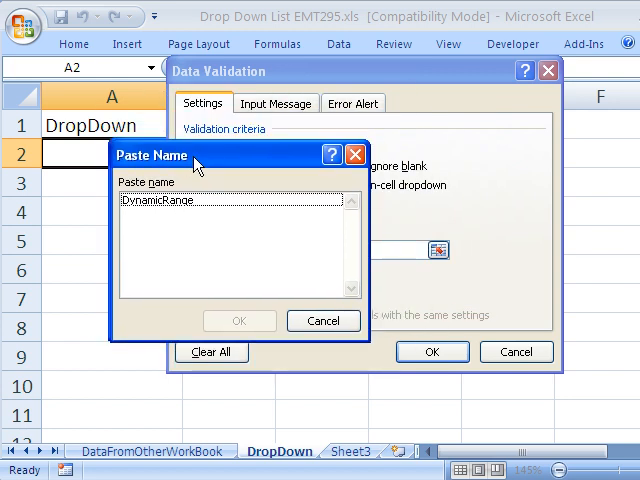
{"action": "left_click_drag", "start_coordinate": [196, 156], "coordinate": [324, 148]}
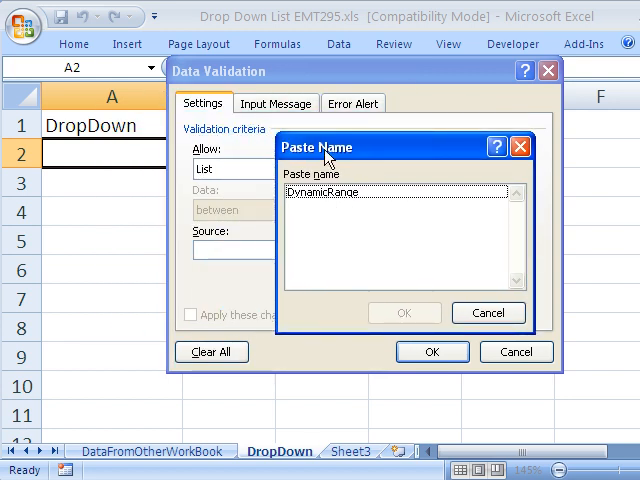
{"action": "left_click", "coordinate": [404, 312]}
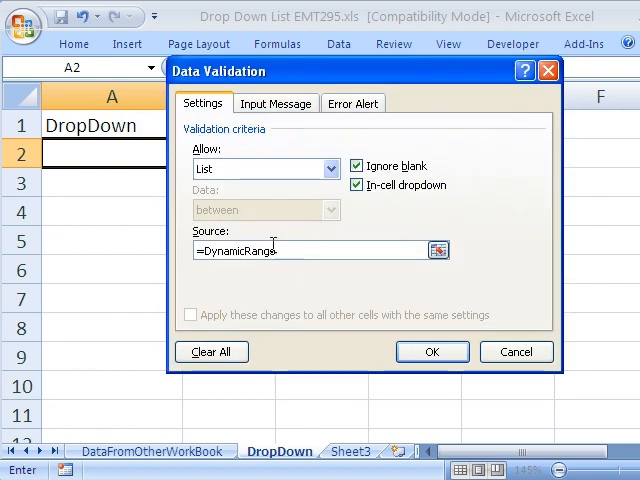
{"action": "mouse_move", "coordinate": [432, 352]}
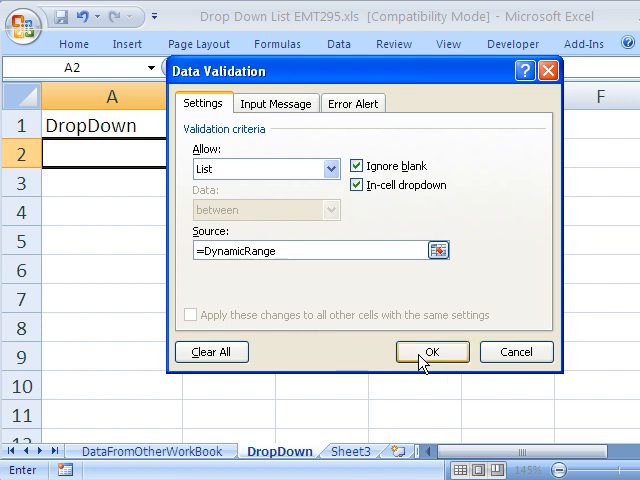
{"action": "left_click", "coordinate": [432, 352]}
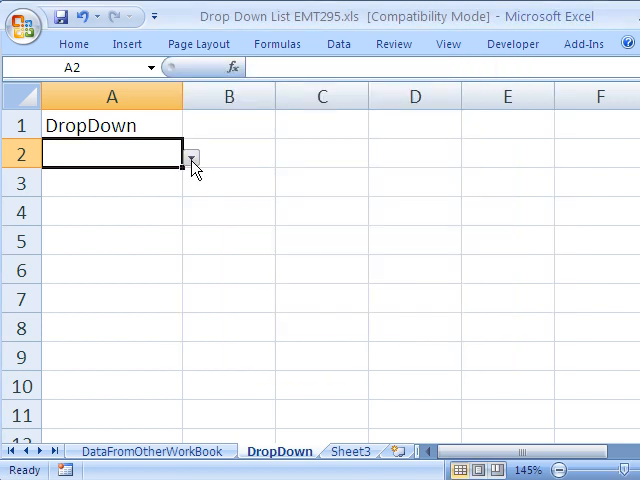
{"action": "left_click", "coordinate": [190, 156]}
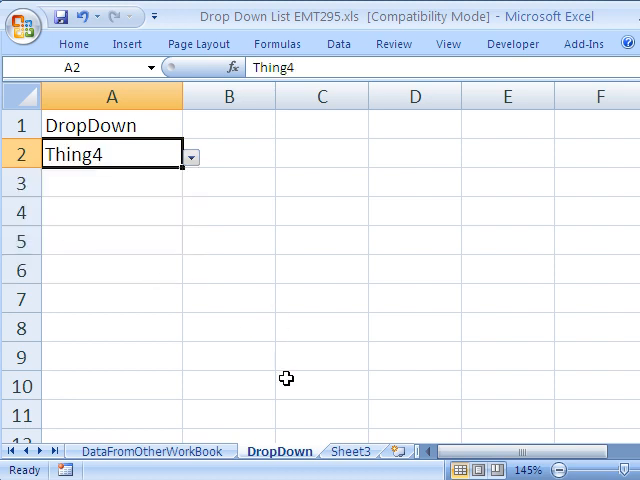
{"action": "mouse_move", "coordinate": [240, 32]}
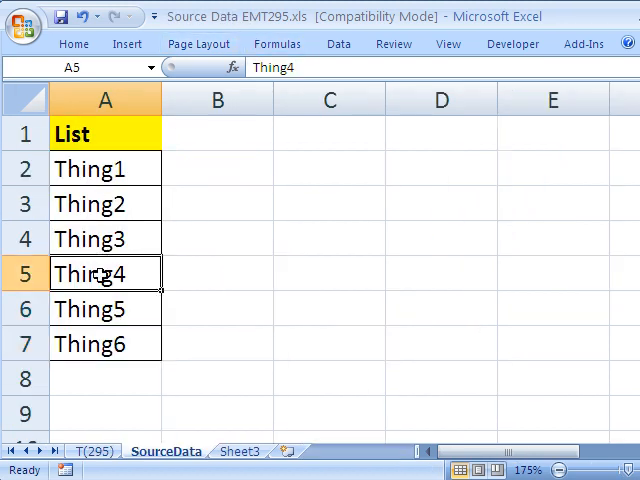
- Replace Thing4 with Rad, add Super and MrExcelSiteRules! below, widening column A
{"action": "type", "text": "Rad"}
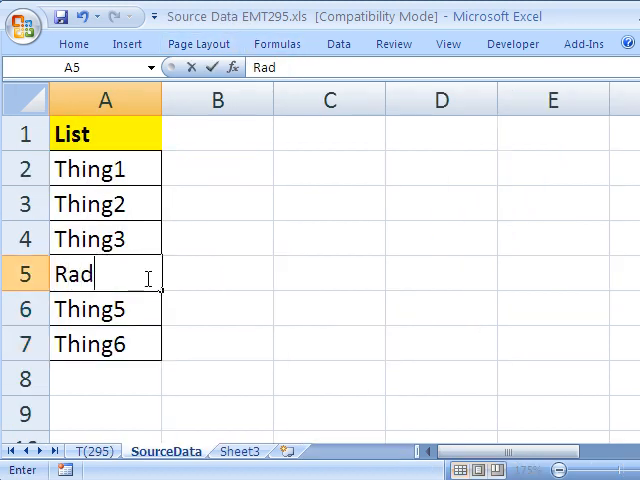
{"action": "key", "text": "Return"}
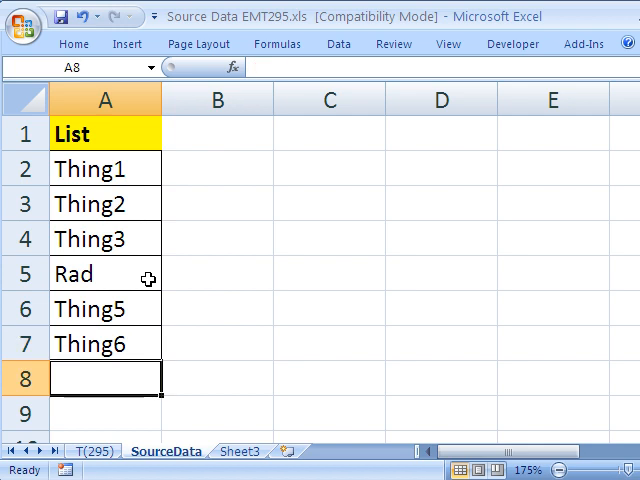
{"action": "type", "text": "Super"}
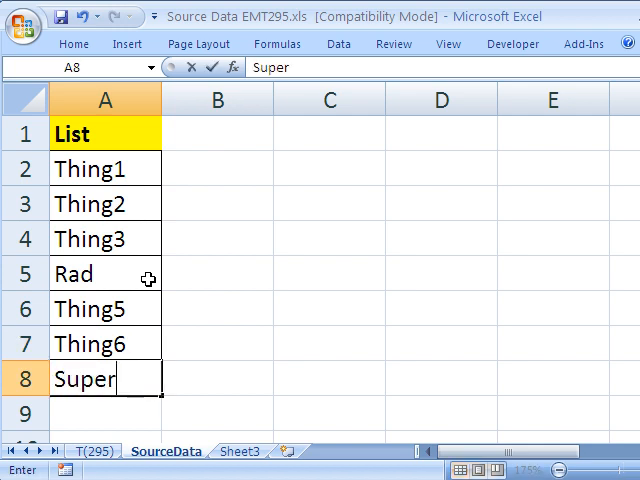
{"action": "left_click_drag", "start_coordinate": [160, 100], "coordinate": [232, 100]}
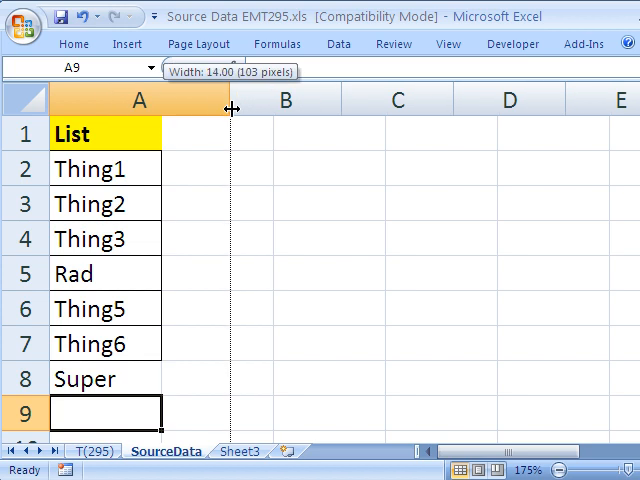
{"action": "left_click_drag", "start_coordinate": [232, 98], "coordinate": [270, 98]}
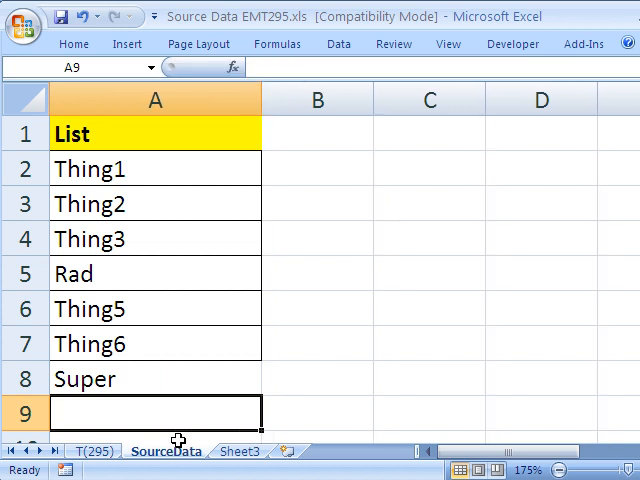
{"action": "type", "text": "MrExcel"}
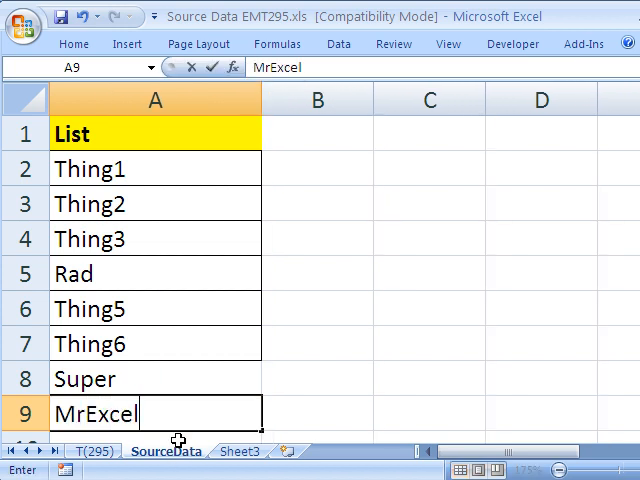
{"action": "type", "text": "SiteRu"}
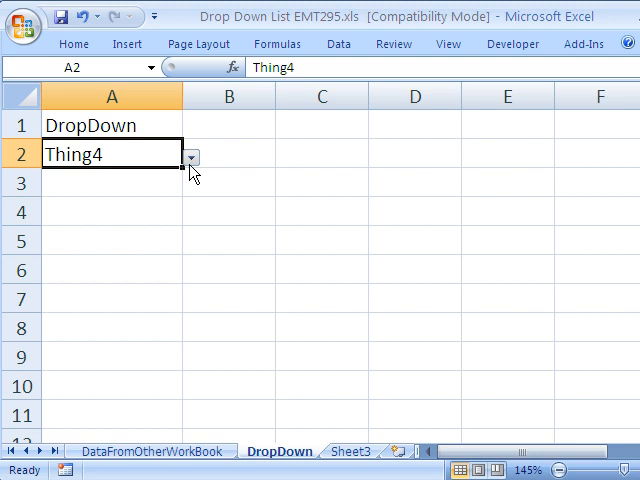
- Pick MrExcelSiteRules! in DropDown A2 and view the updated count on DataFromOtherWorkBook
{"action": "left_click", "coordinate": [190, 156]}
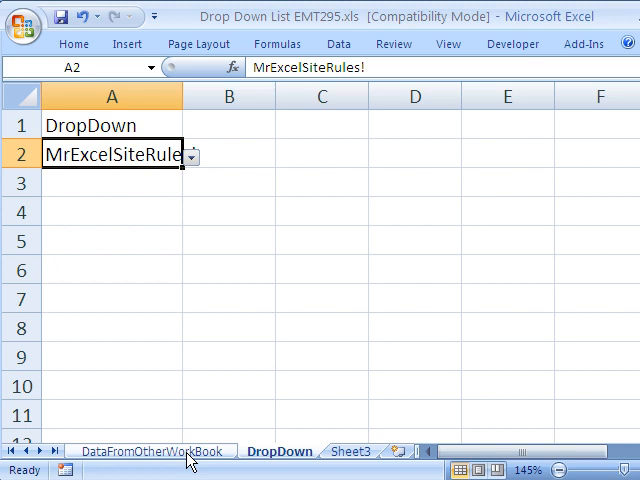
{"action": "left_click", "coordinate": [152, 452]}
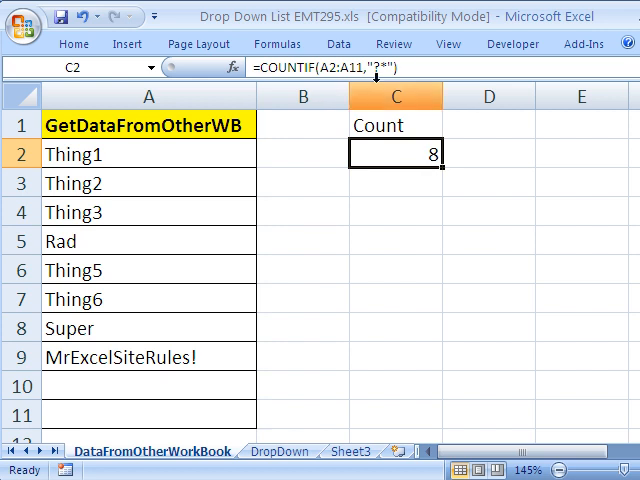
{"action": "mouse_move", "coordinate": [348, 218]}
{"action": "type", "text": "="}
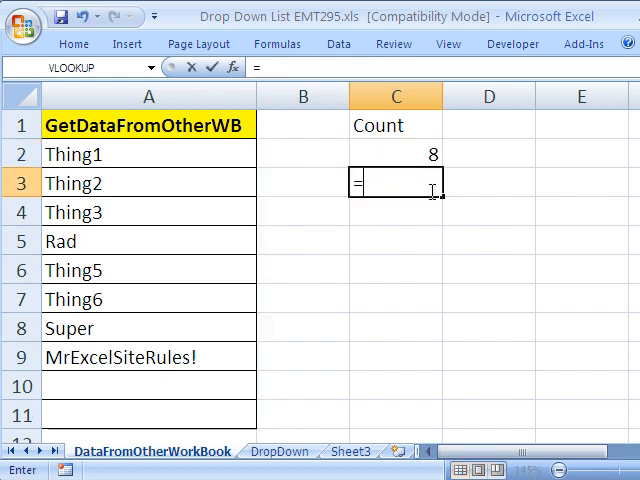
- Start C3's formula with COUNT over A2:A11 after discarding a mistyped COUNTA
{"action": "type", "text": "counta"}
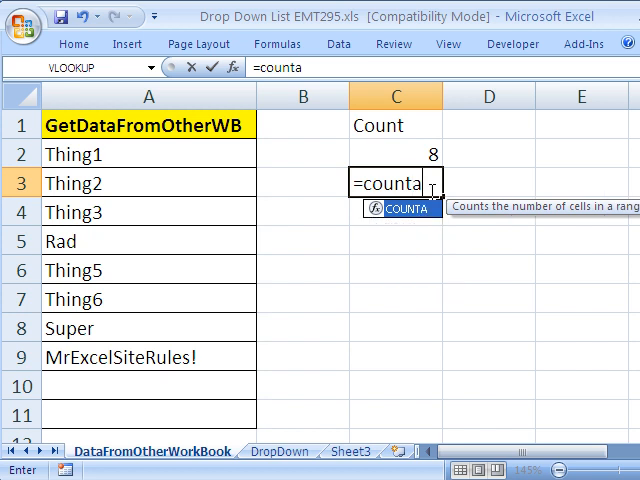
{"action": "key", "text": "Return"}
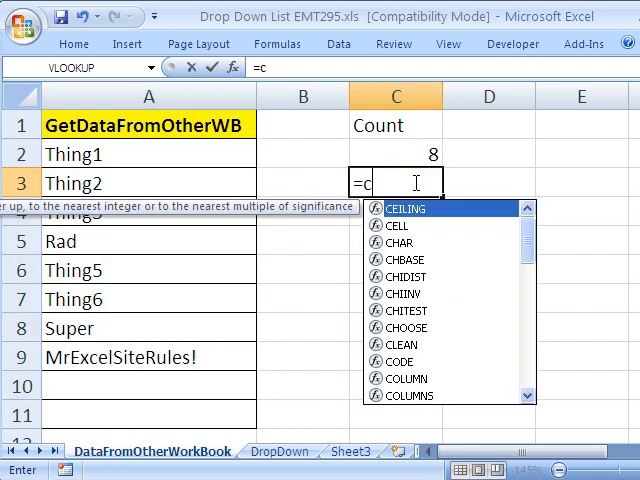
{"action": "type", "text": "COUNT("}
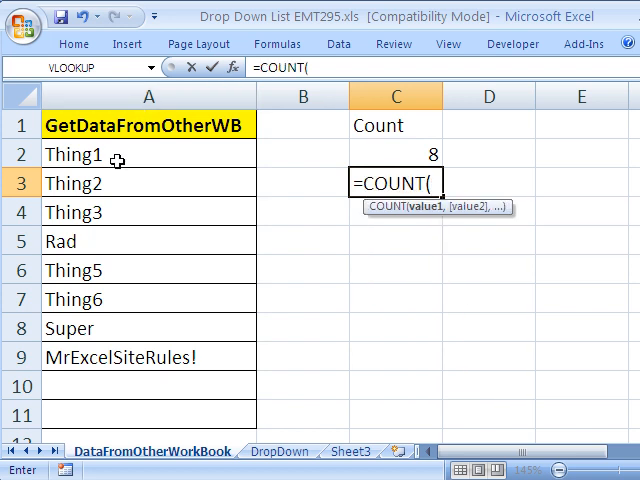
{"action": "left_click_drag", "start_coordinate": [148, 154], "coordinate": [148, 414]}
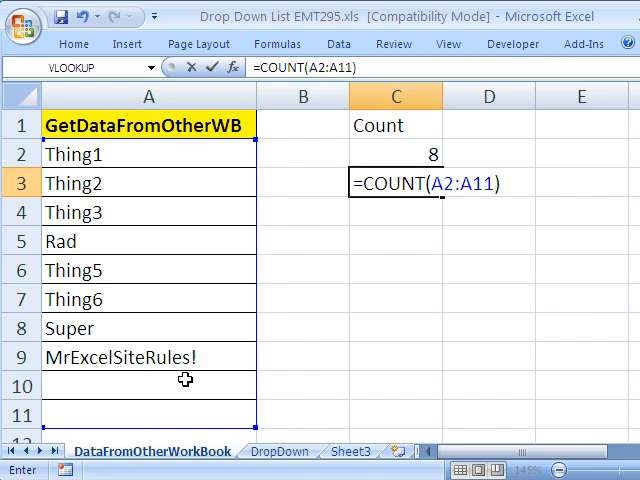
- Complete C3 as COUNT(A2:A11)+COUNTIF(A2:A11,"?*"), fixing the stray = so it returns 8
{"action": "type", "text": "+=COUNTIF(A2:A11,\"?*\")"}
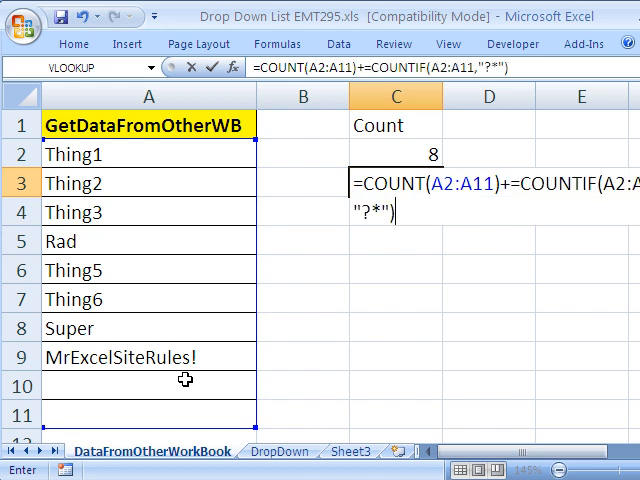
{"action": "key", "text": "Return"}
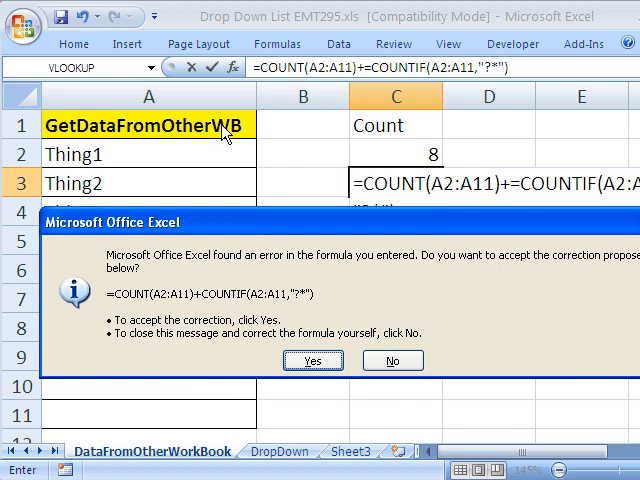
{"action": "left_click", "coordinate": [392, 360]}
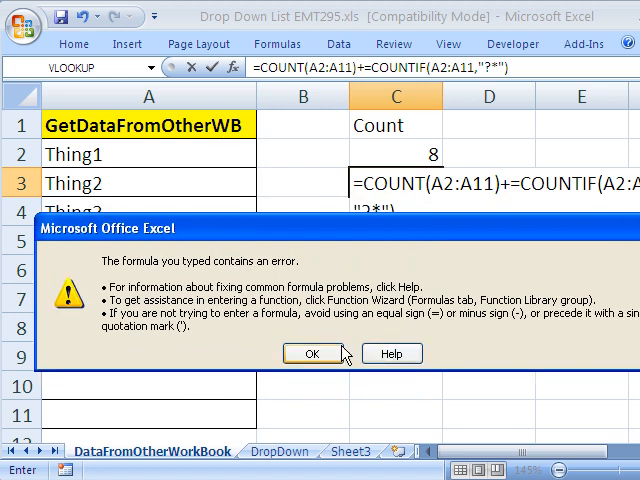
{"action": "left_click", "coordinate": [310, 352]}
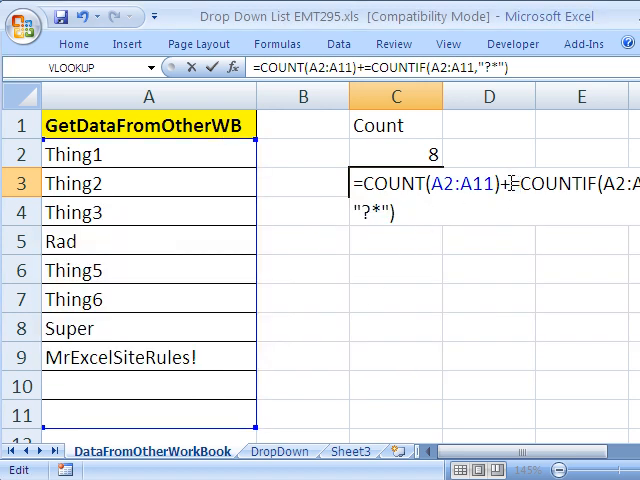
{"action": "key", "text": "Return"}
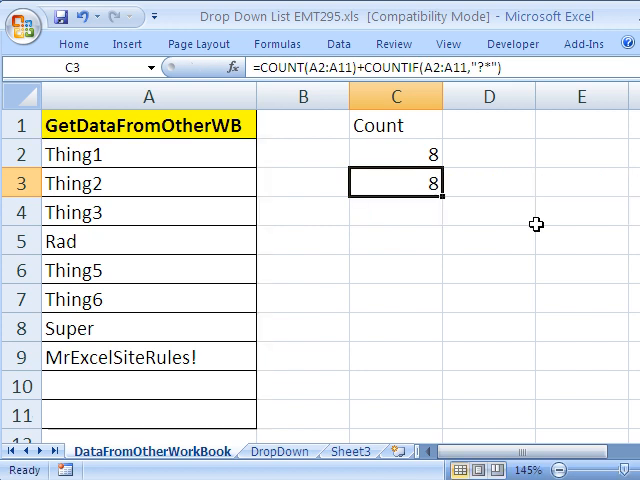
{"action": "mouse_move", "coordinate": [200, 356]}
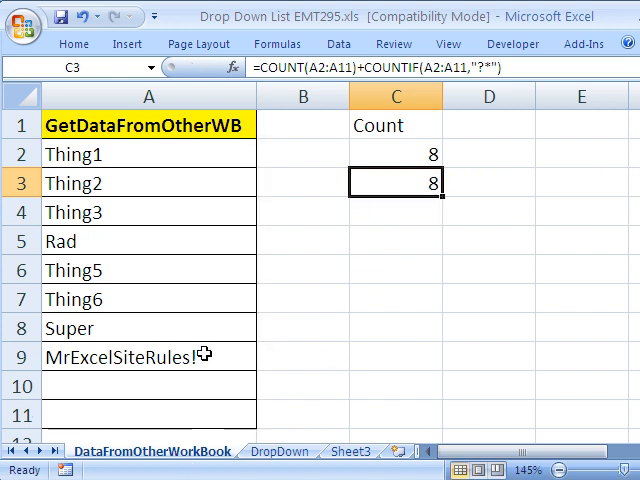
{"action": "mouse_move", "coordinate": [464, 192]}
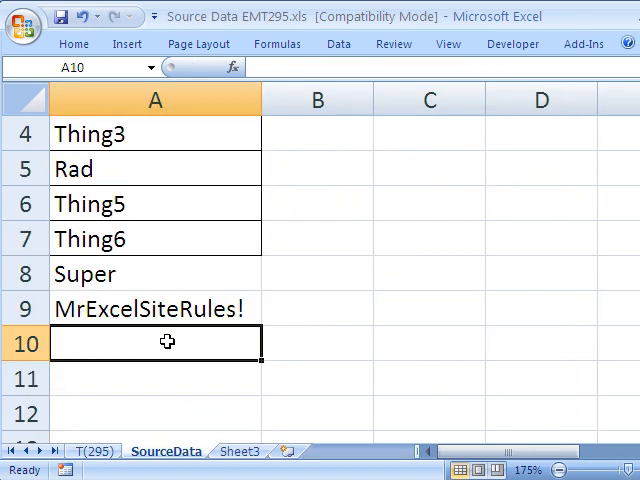
{"action": "mouse_move", "coordinate": [162, 292]}
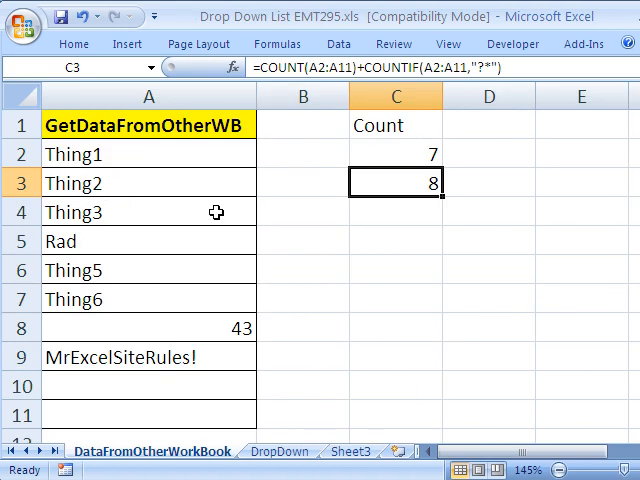
- Inspect the combined count formula in C3 and leave it unchanged
{"action": "double_click", "coordinate": [396, 182]}
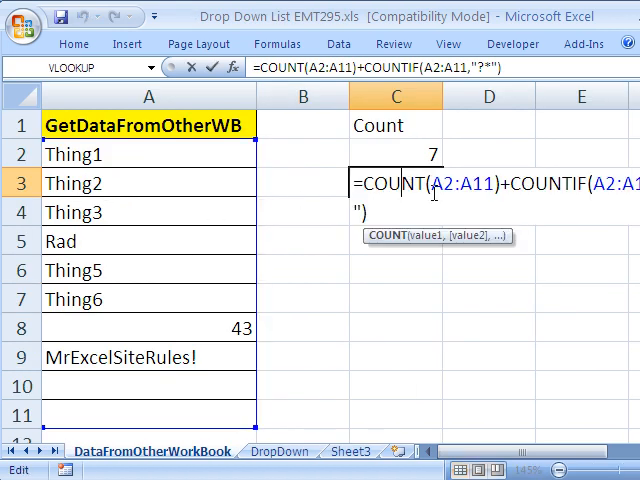
{"action": "mouse_move", "coordinate": [390, 244]}
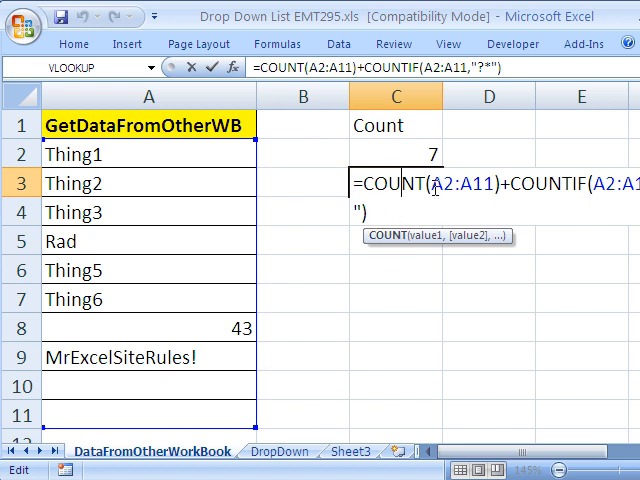
{"action": "key", "text": "Return"}
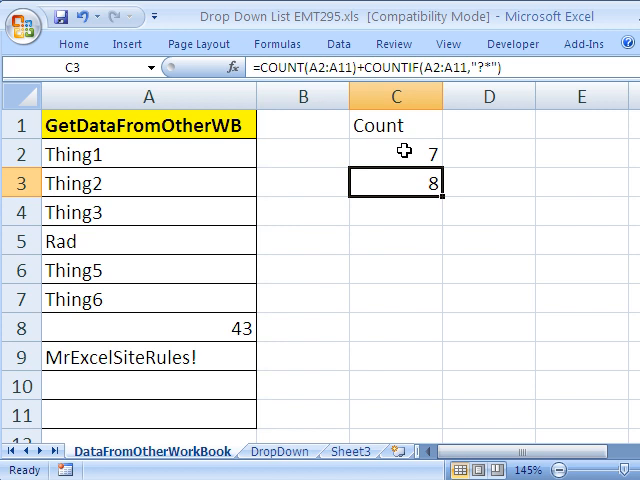